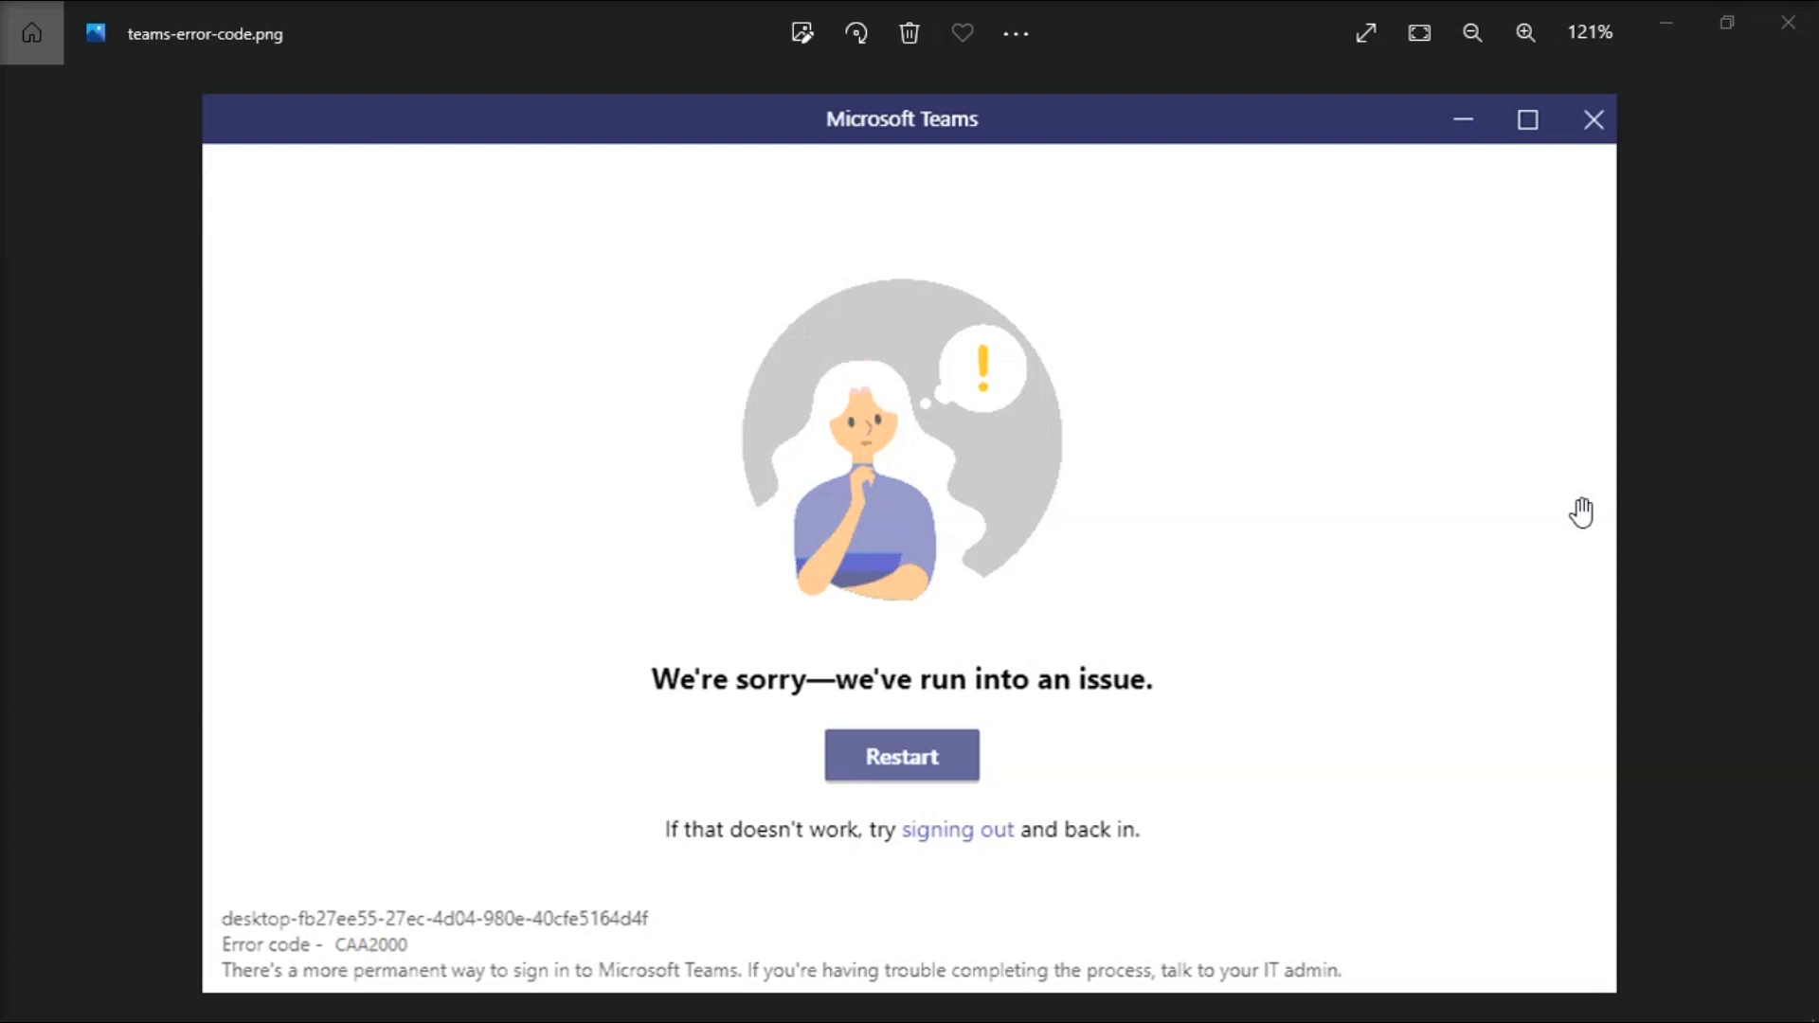
pyautogui.moveTo(208, 965)
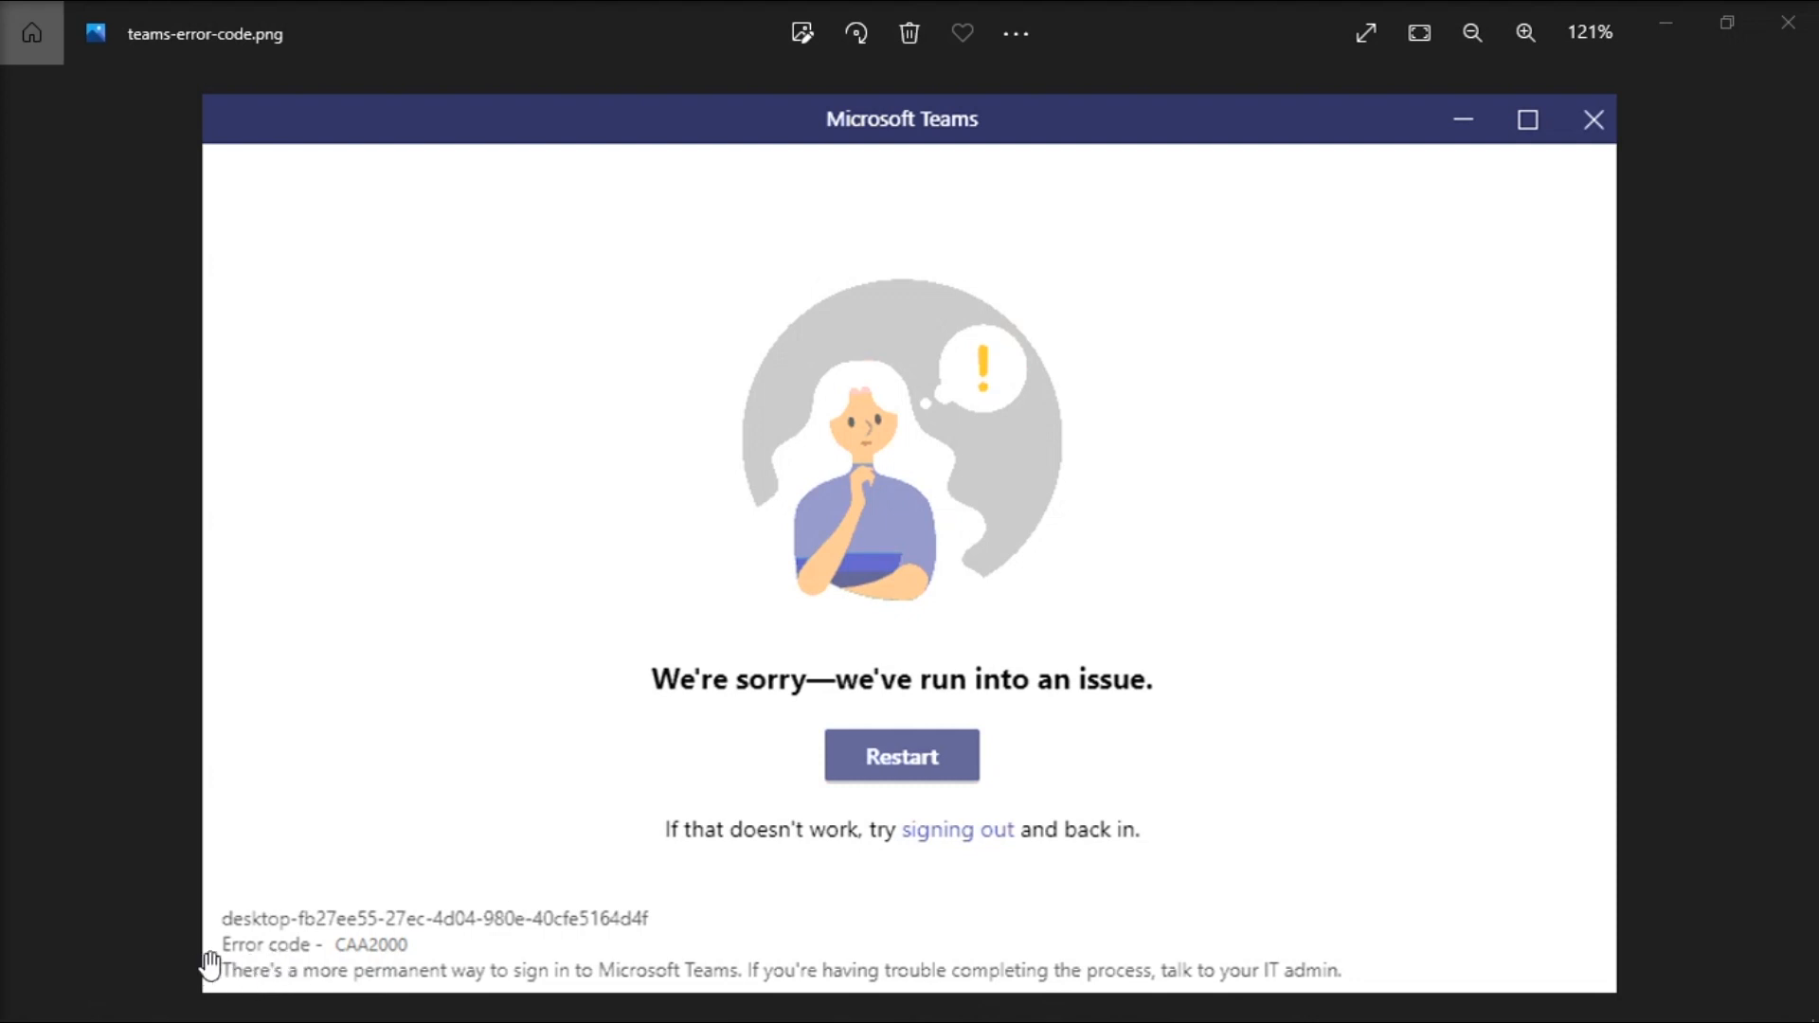
pyautogui.moveTo(770, 876)
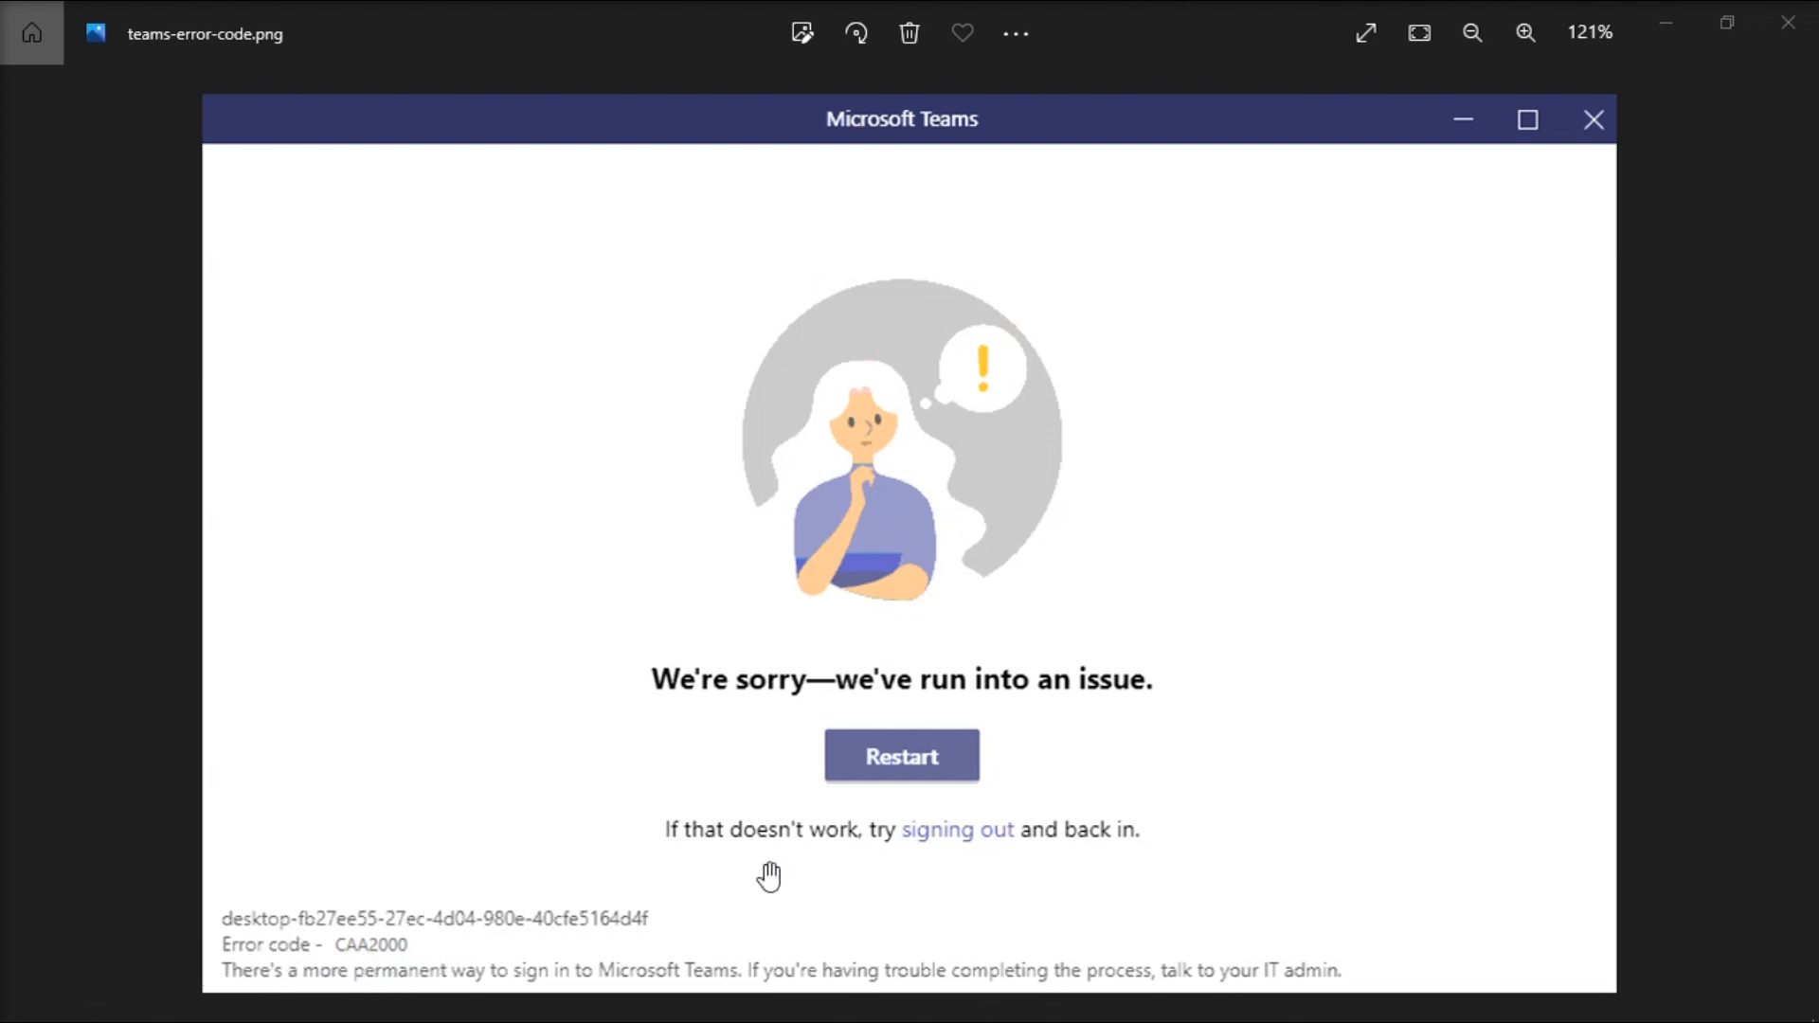
pyautogui.moveTo(1509, 544)
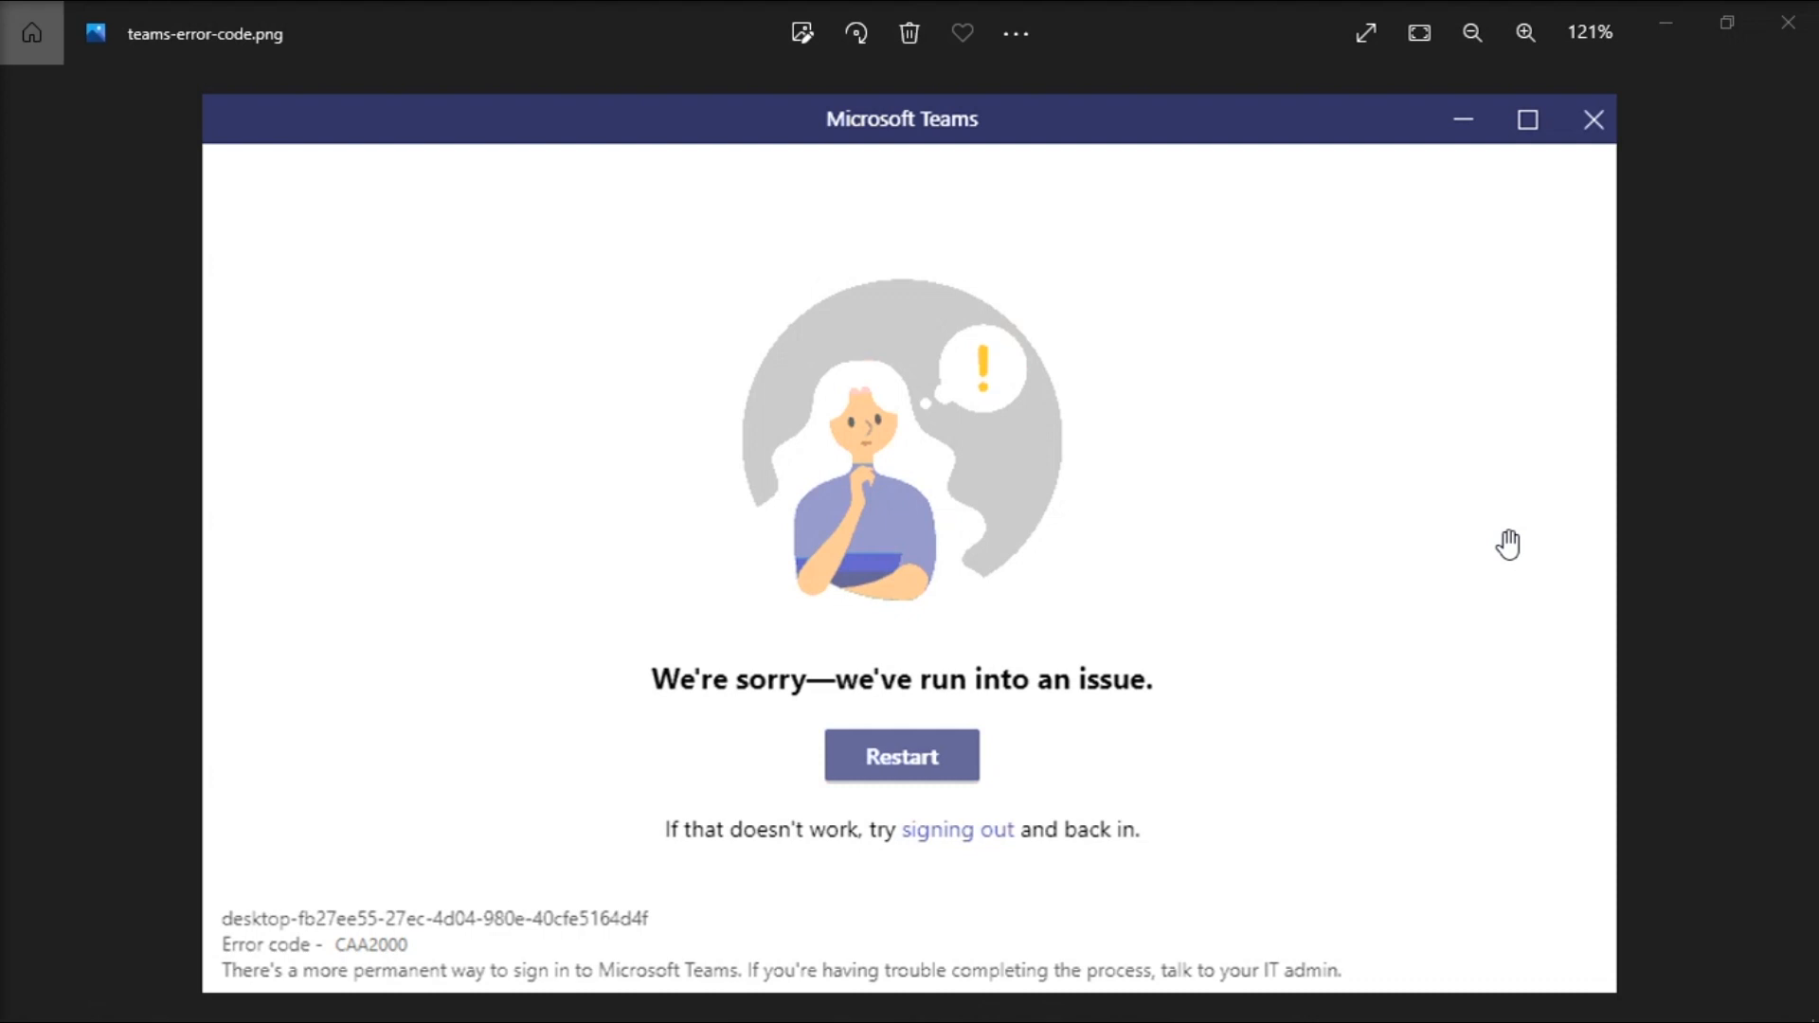
pyautogui.moveTo(1541, 999)
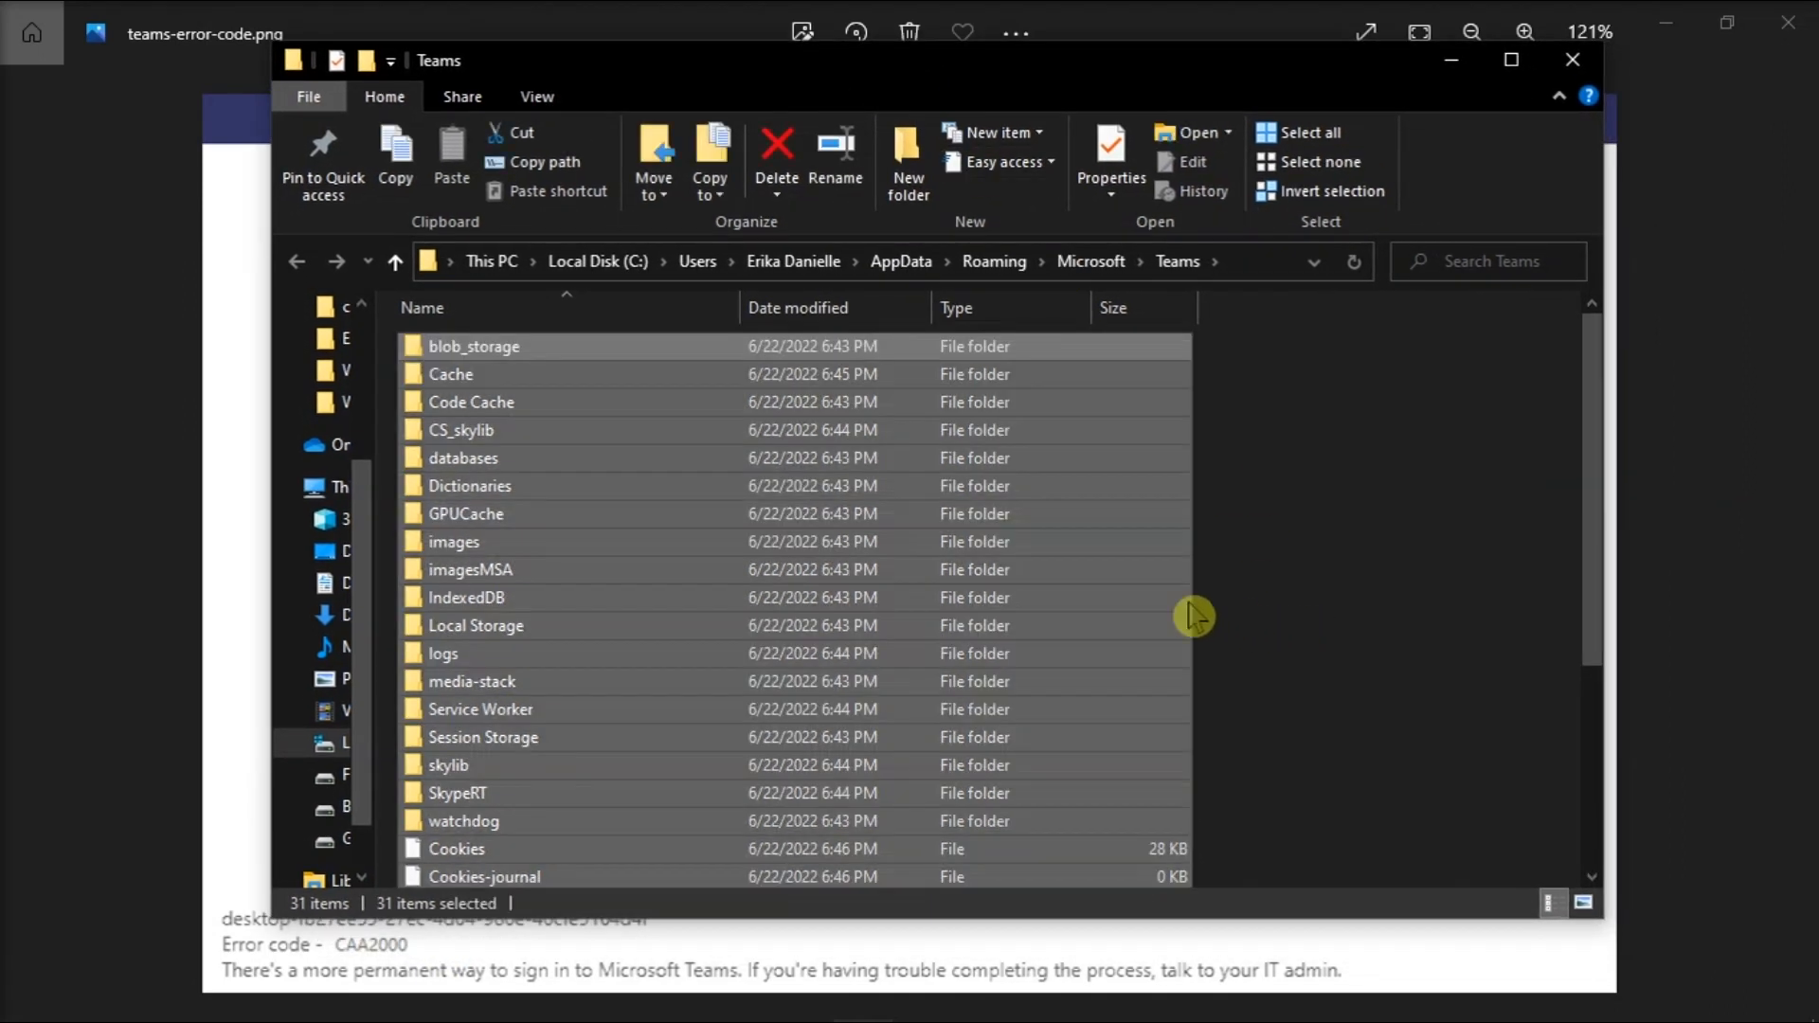
# Step: Delete all selected items in the Teams AppData folder and close File Explorer
pyautogui.rightClick(1192, 616)
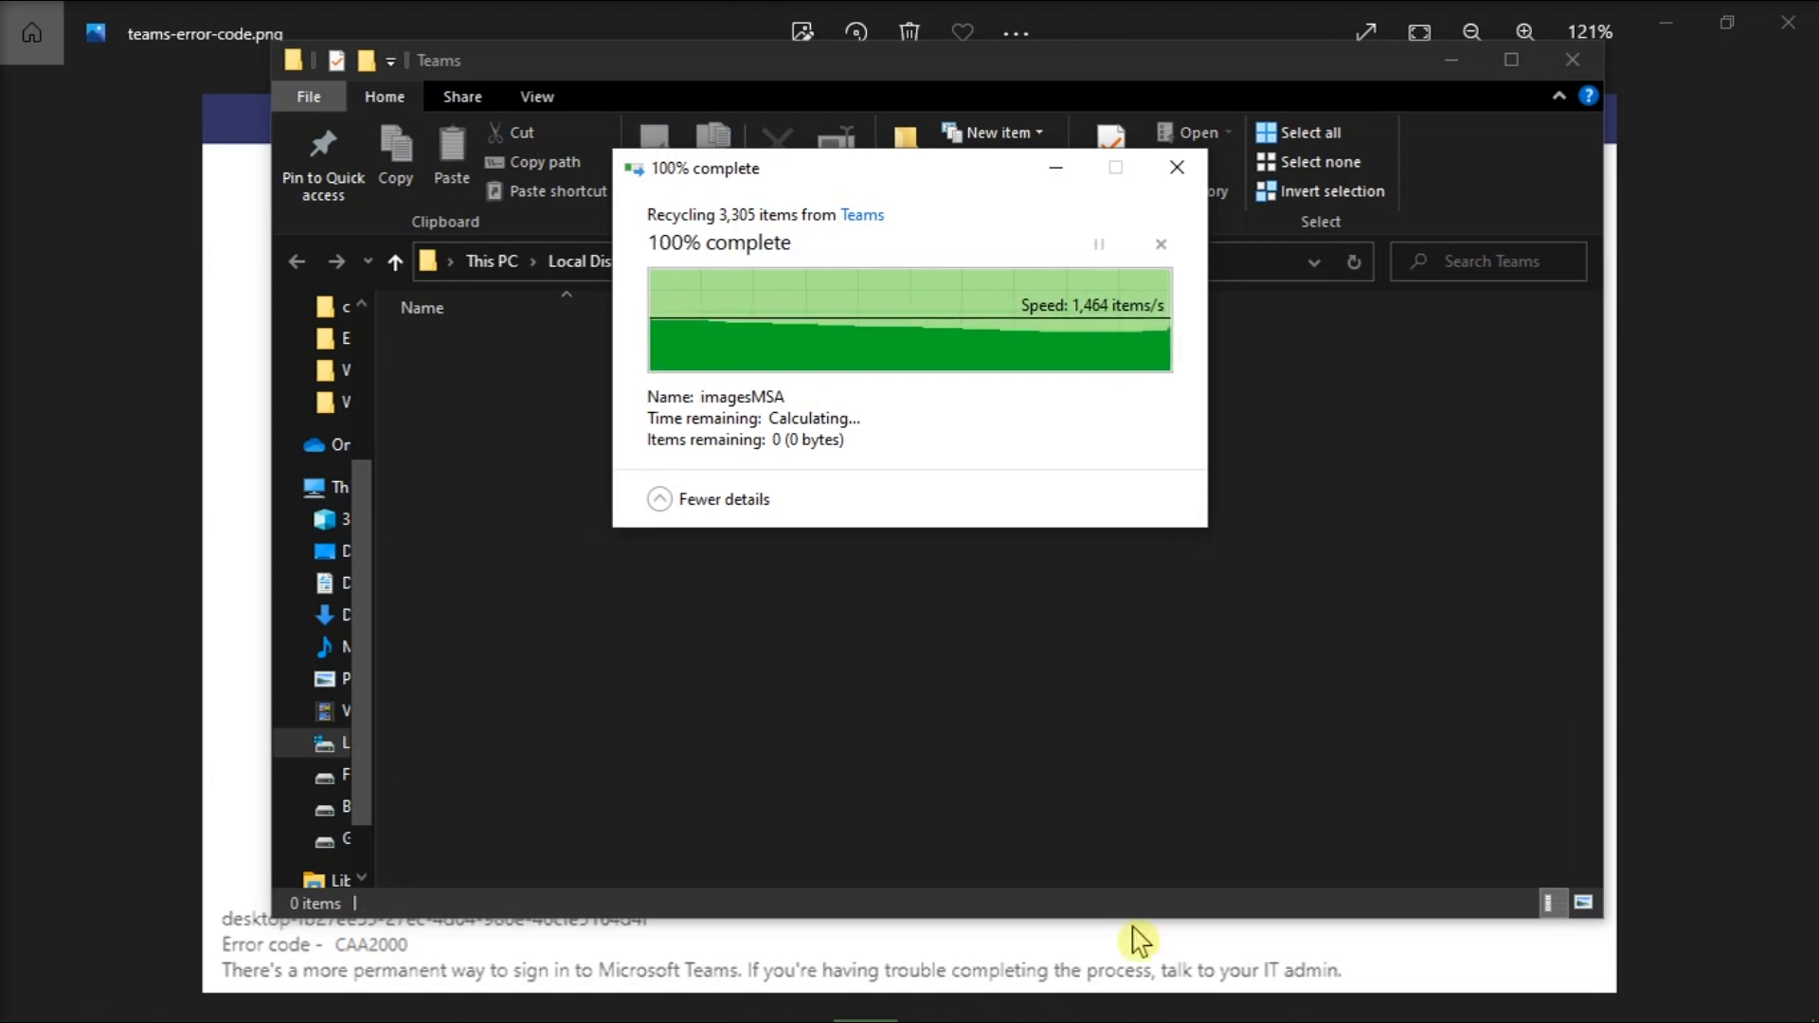
pyautogui.click(1175, 167)
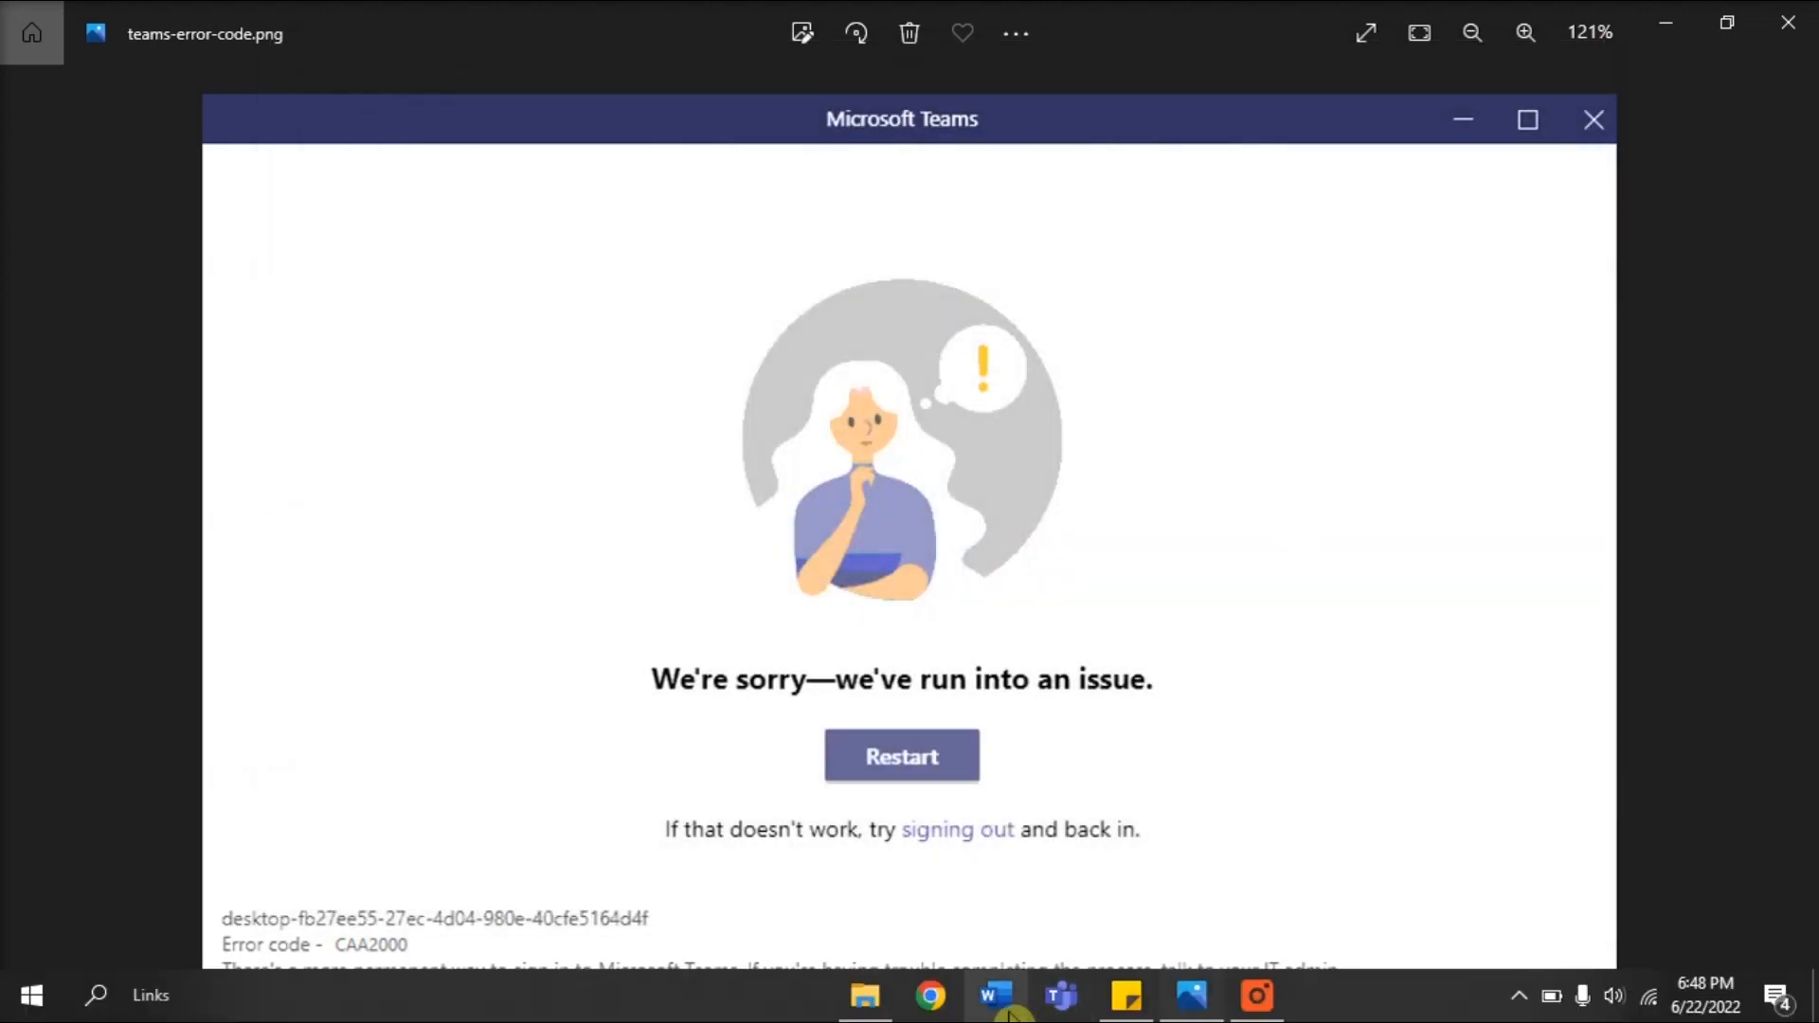
pyautogui.click(900, 756)
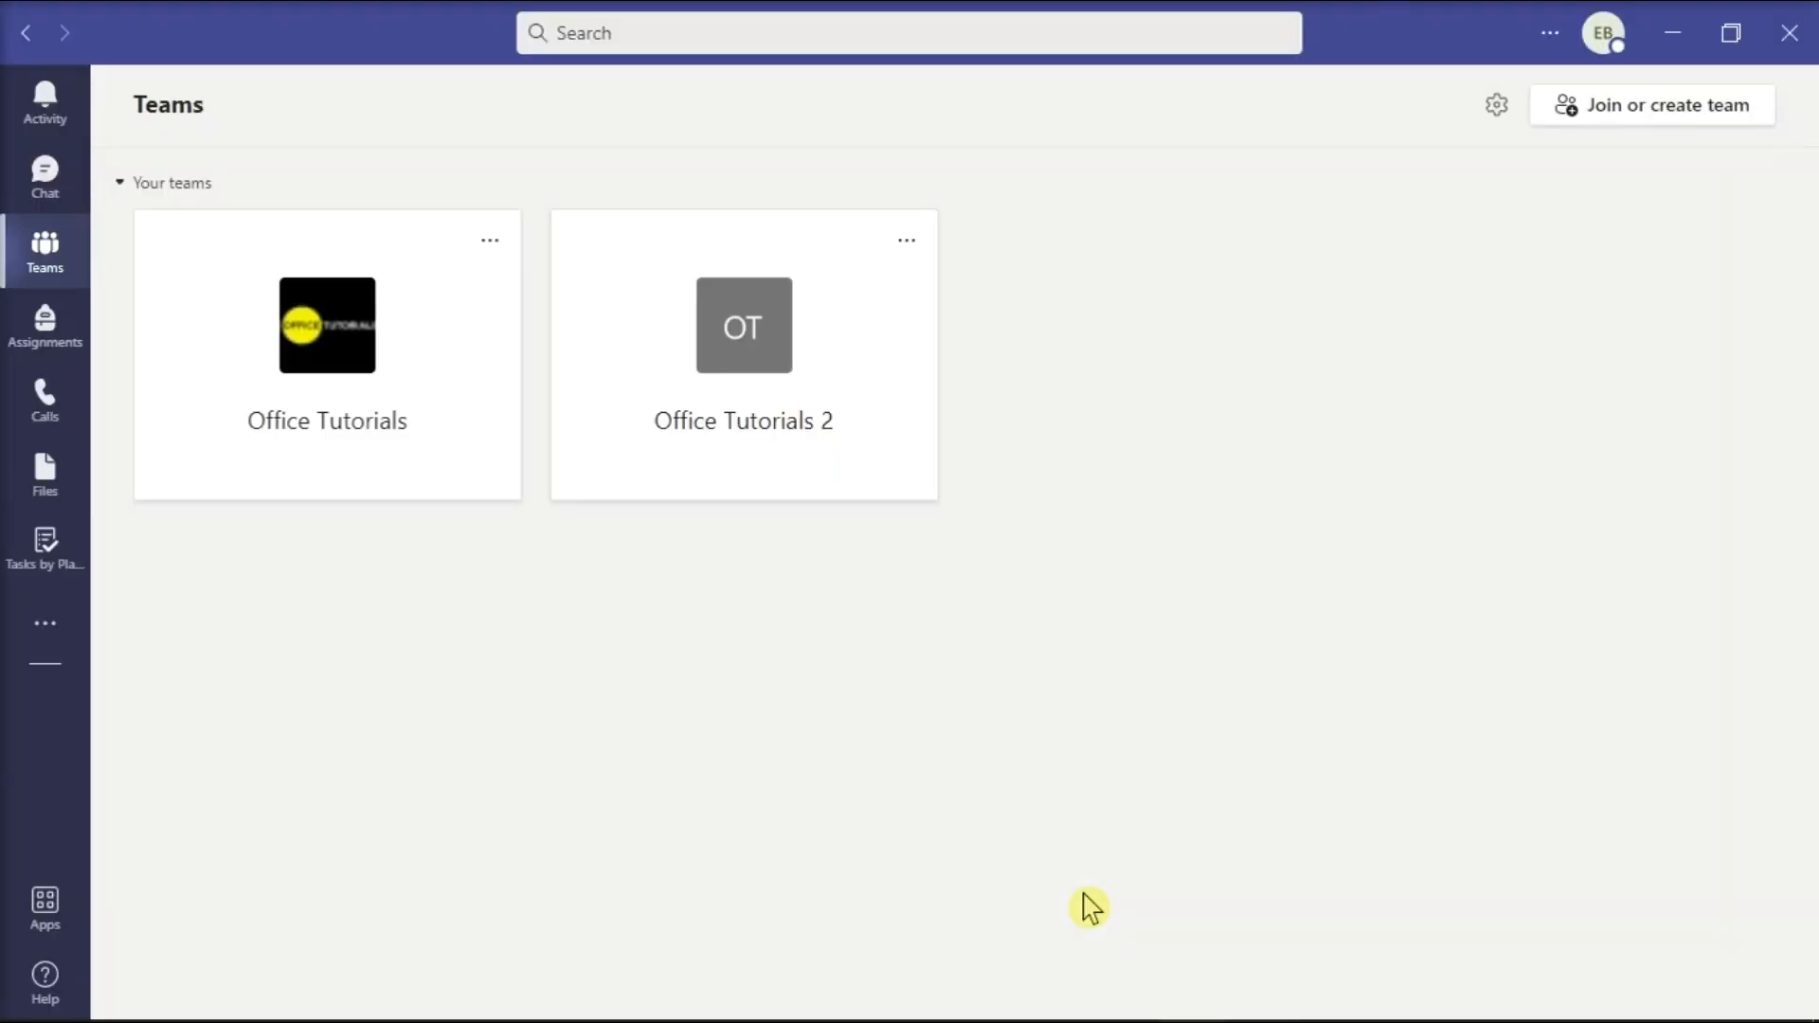
pyautogui.moveTo(1118, 462)
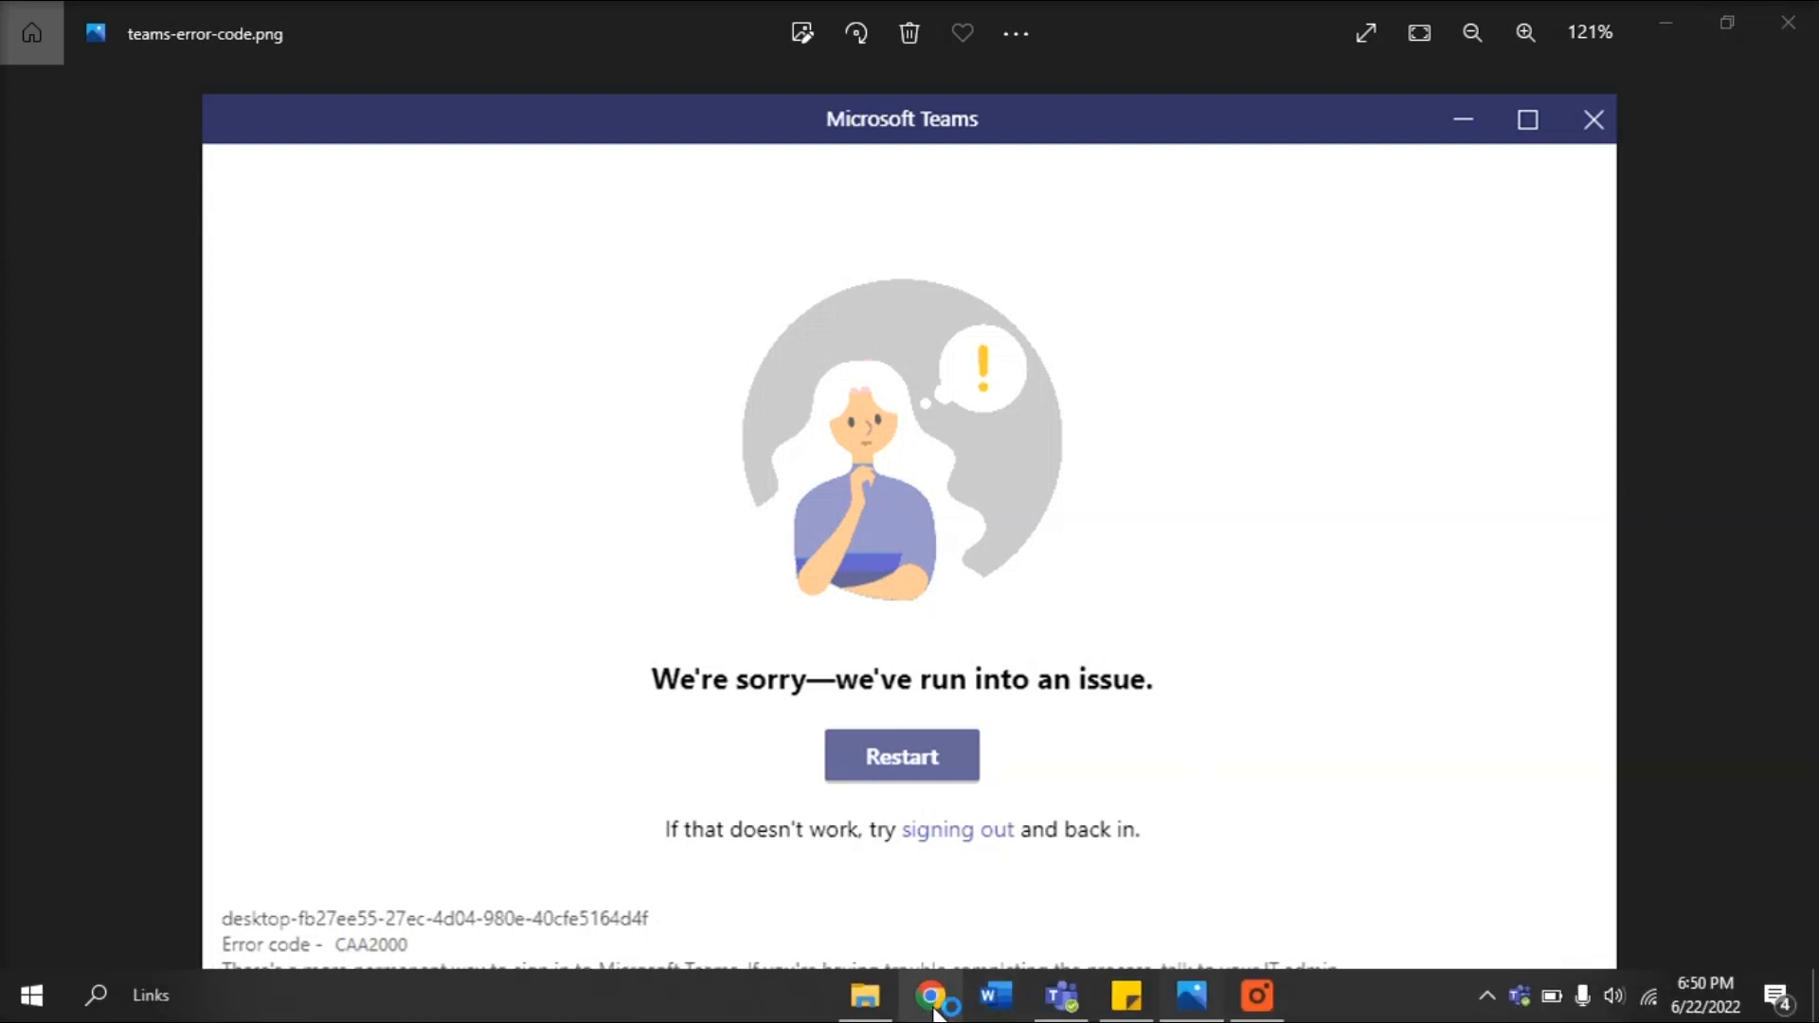
pyautogui.click(932, 995)
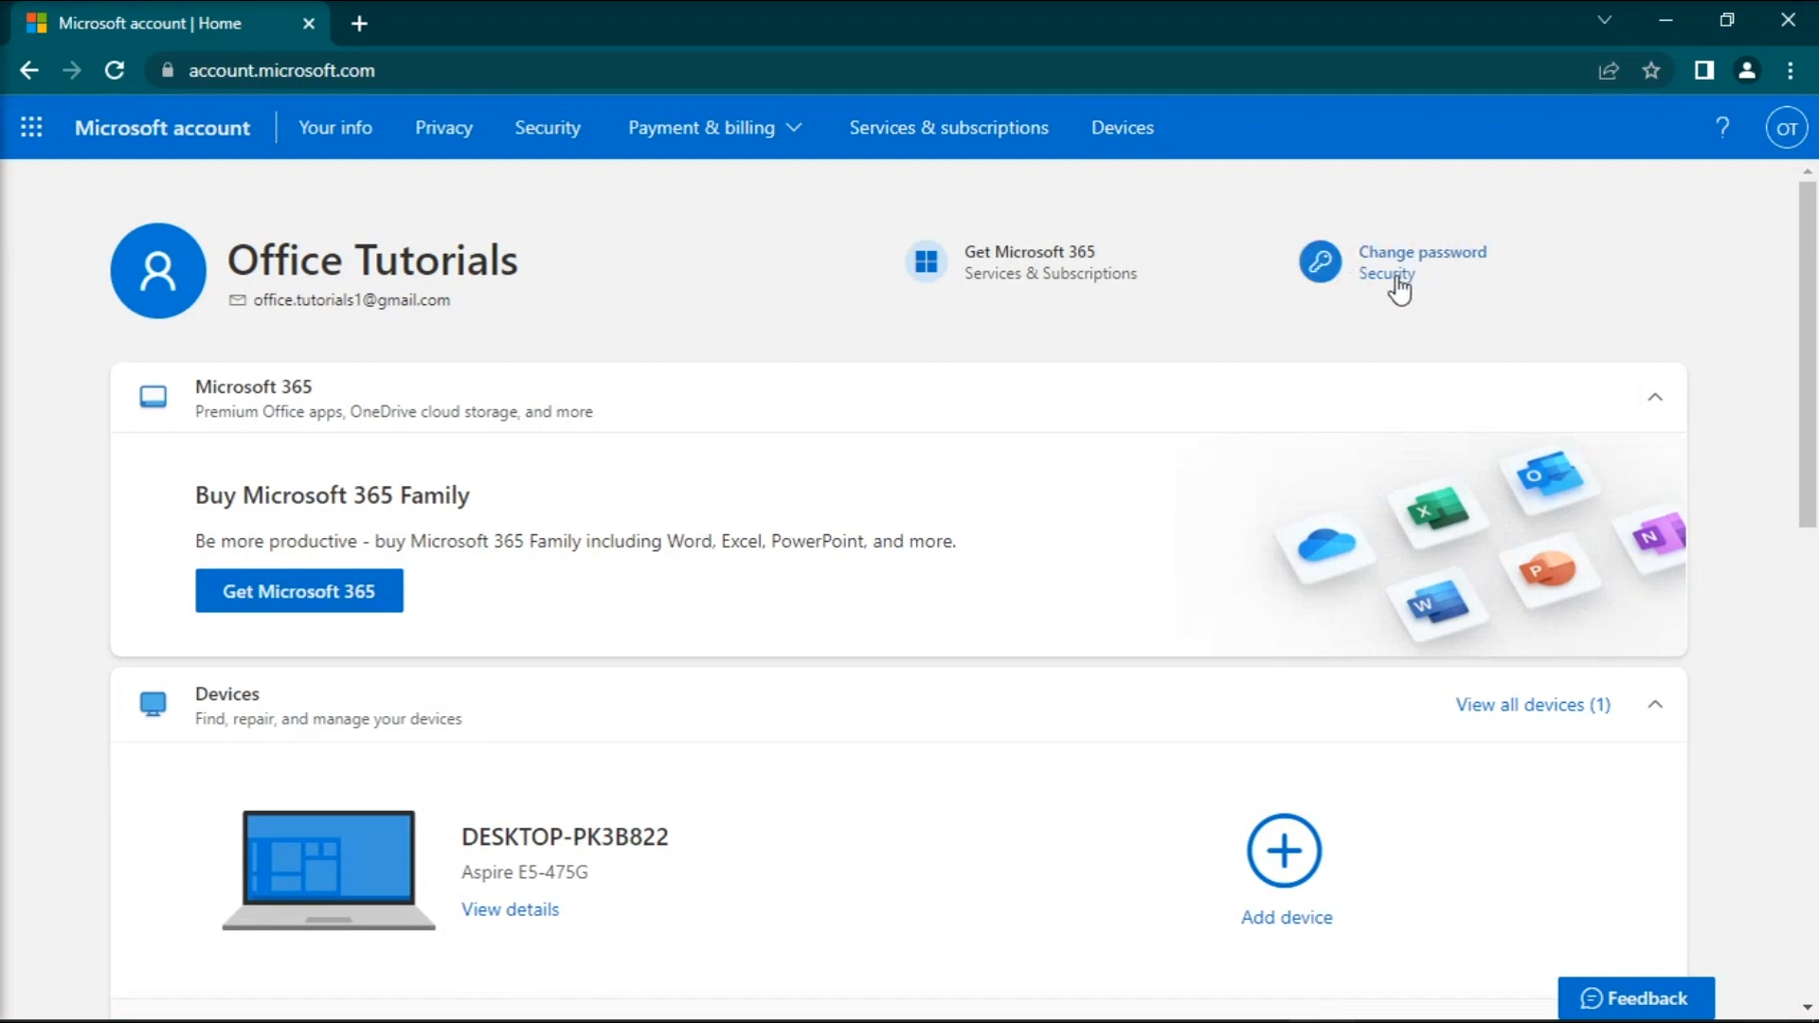
pyautogui.click(1409, 261)
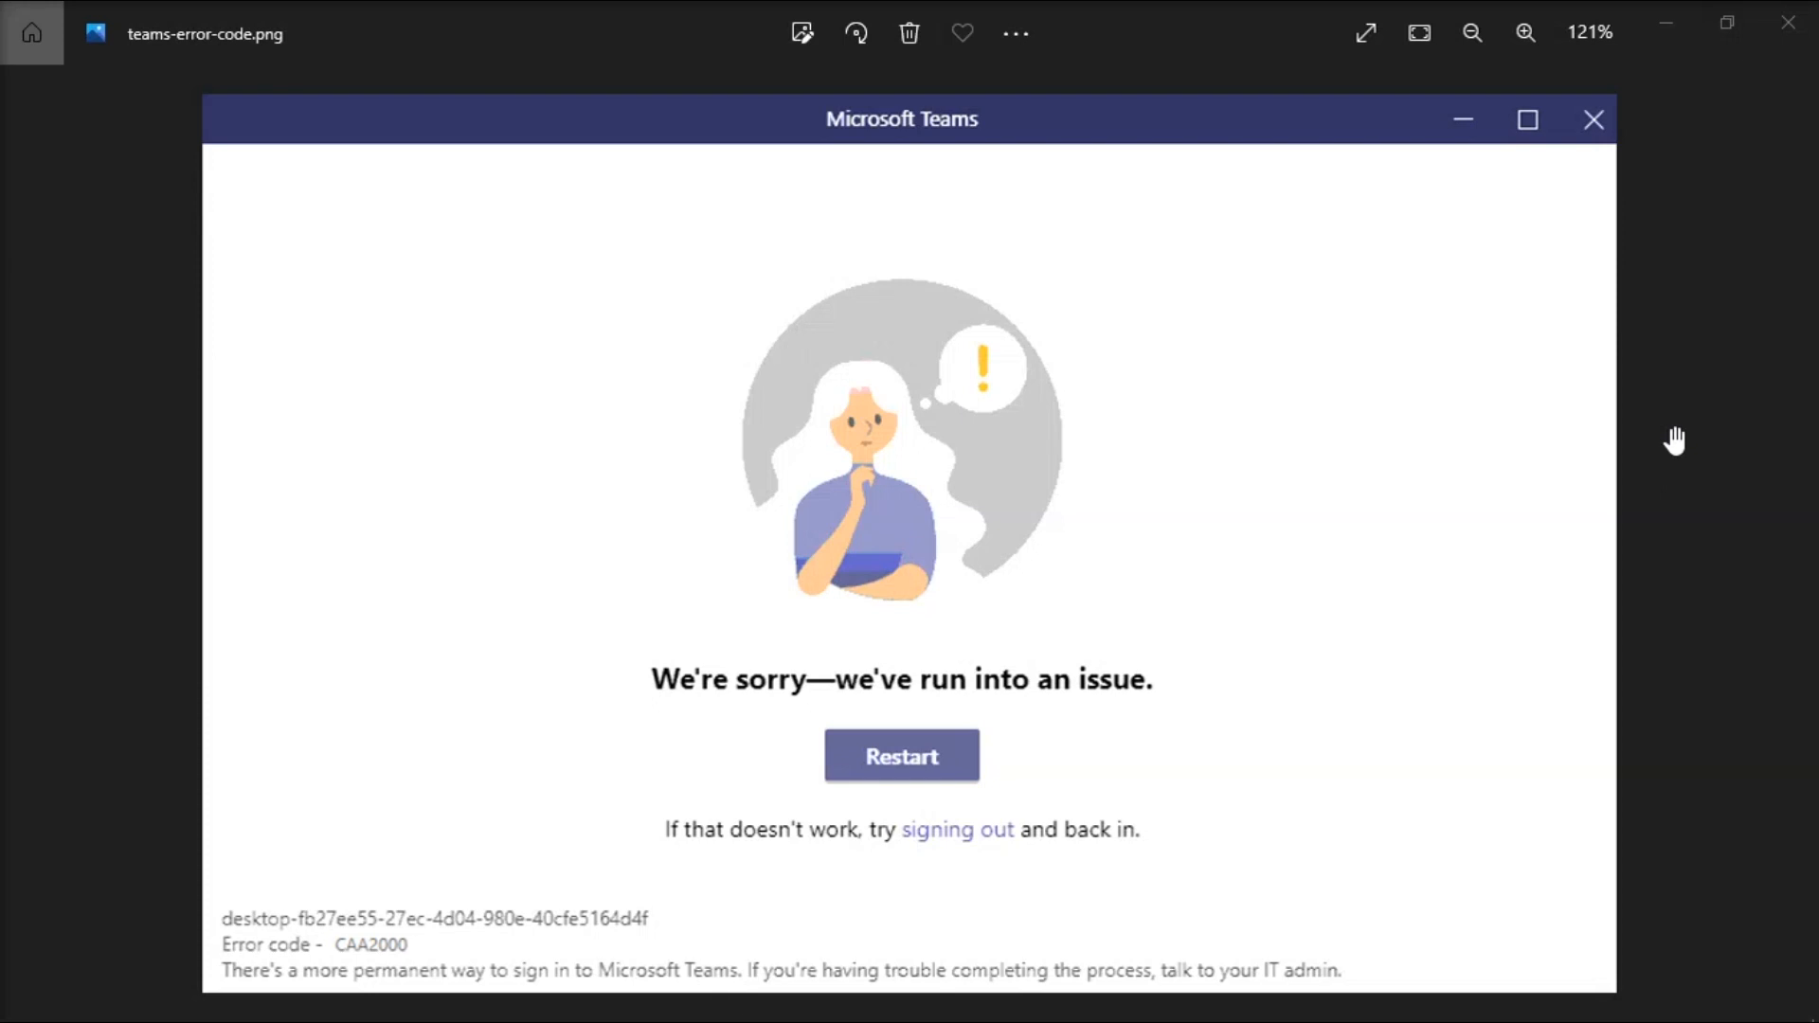
pyautogui.moveTo(1632, 457)
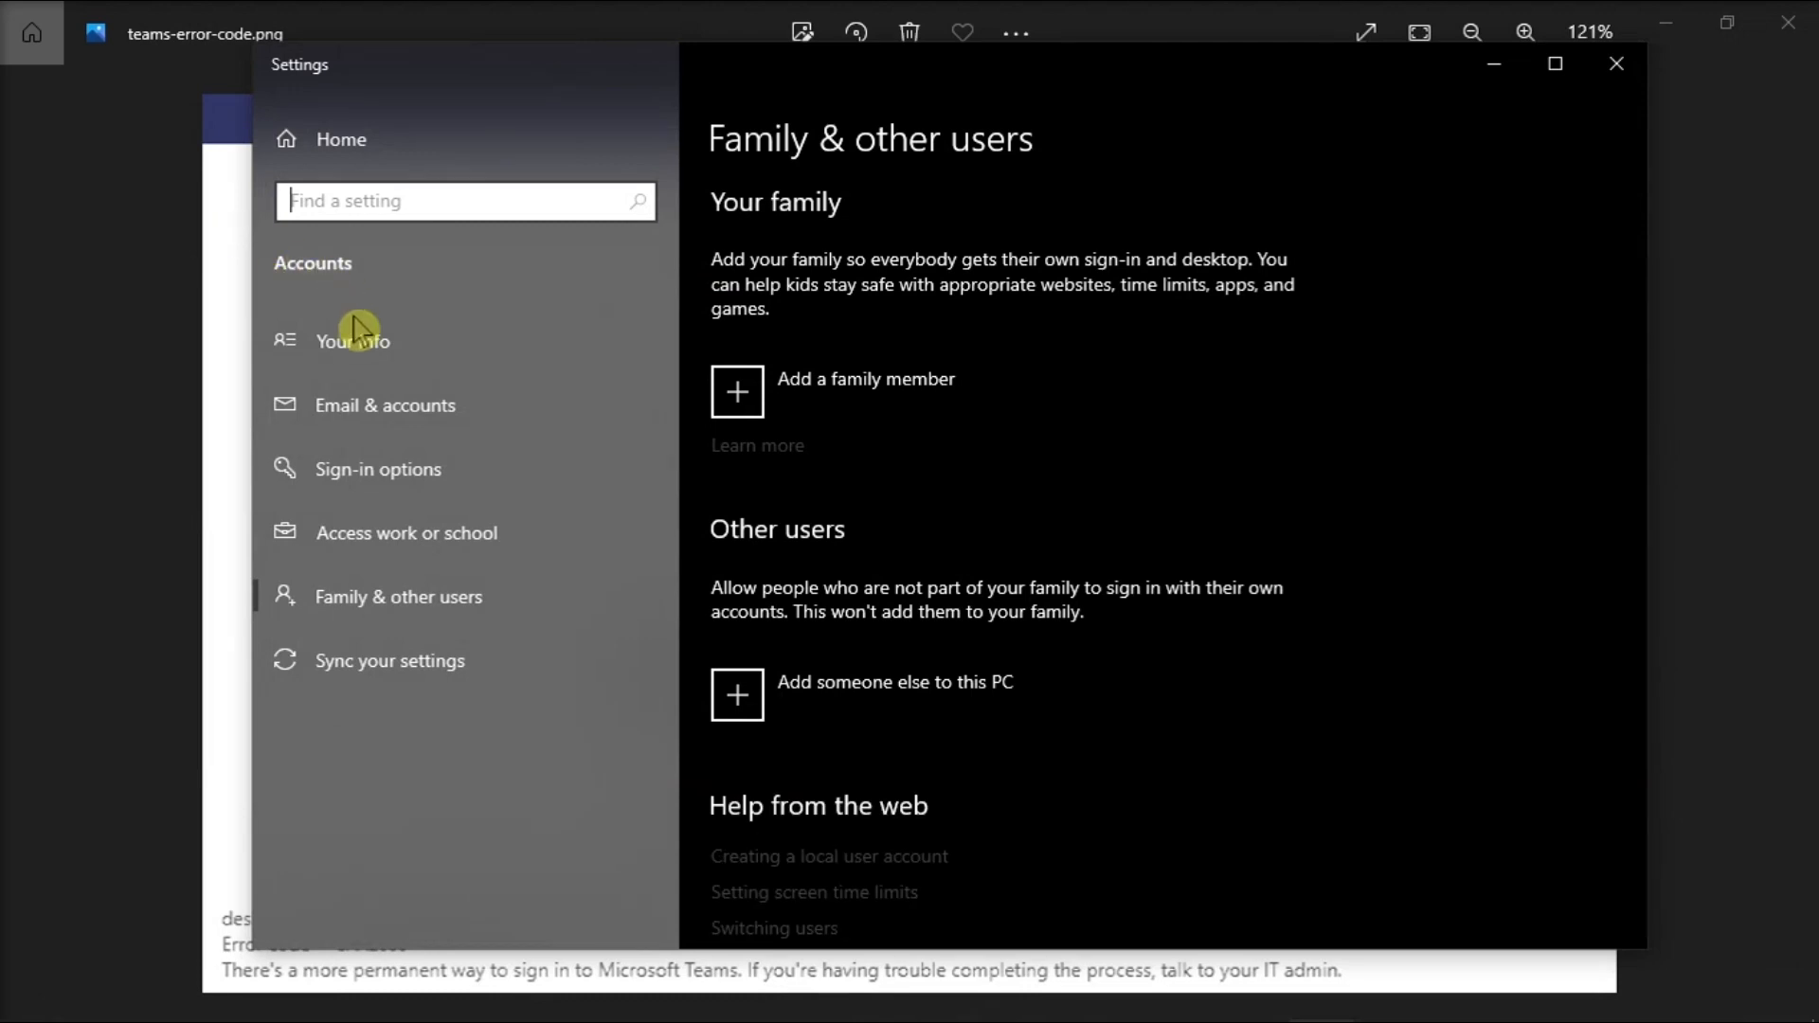
# Step: Show the Email & accounts page listing accounts used by other apps
pyautogui.click(384, 404)
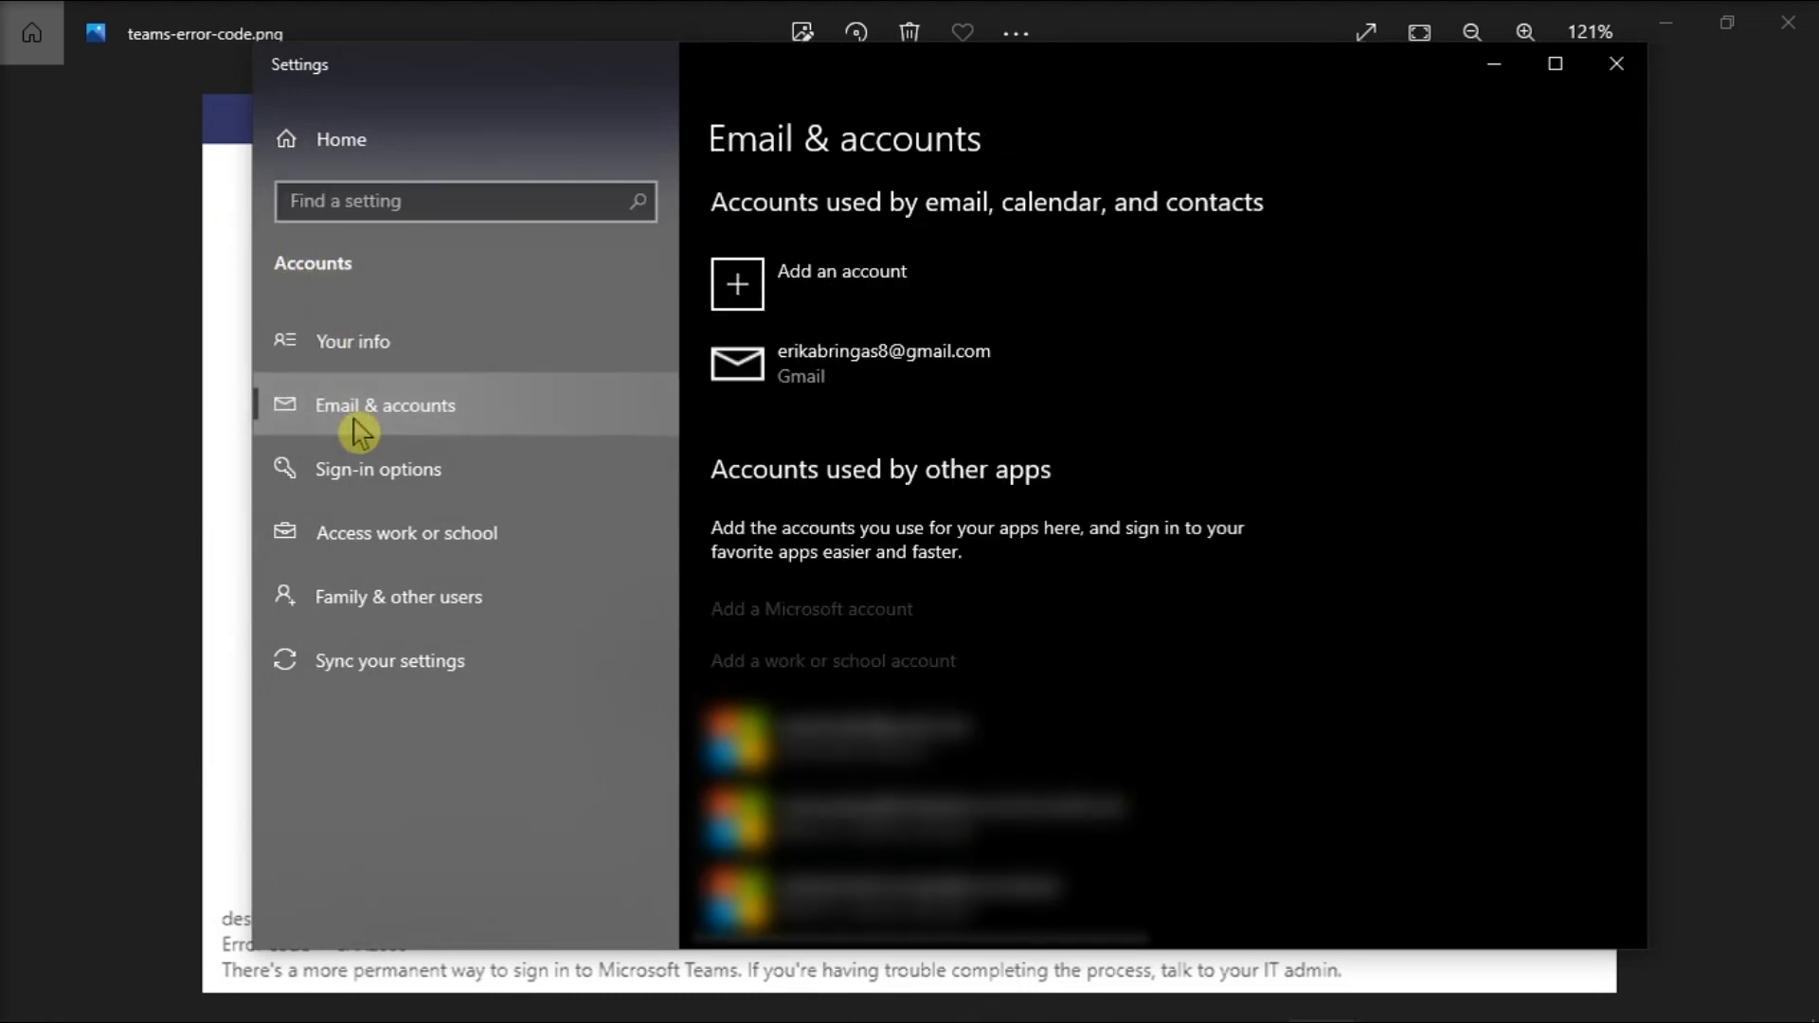
pyautogui.moveTo(684, 461)
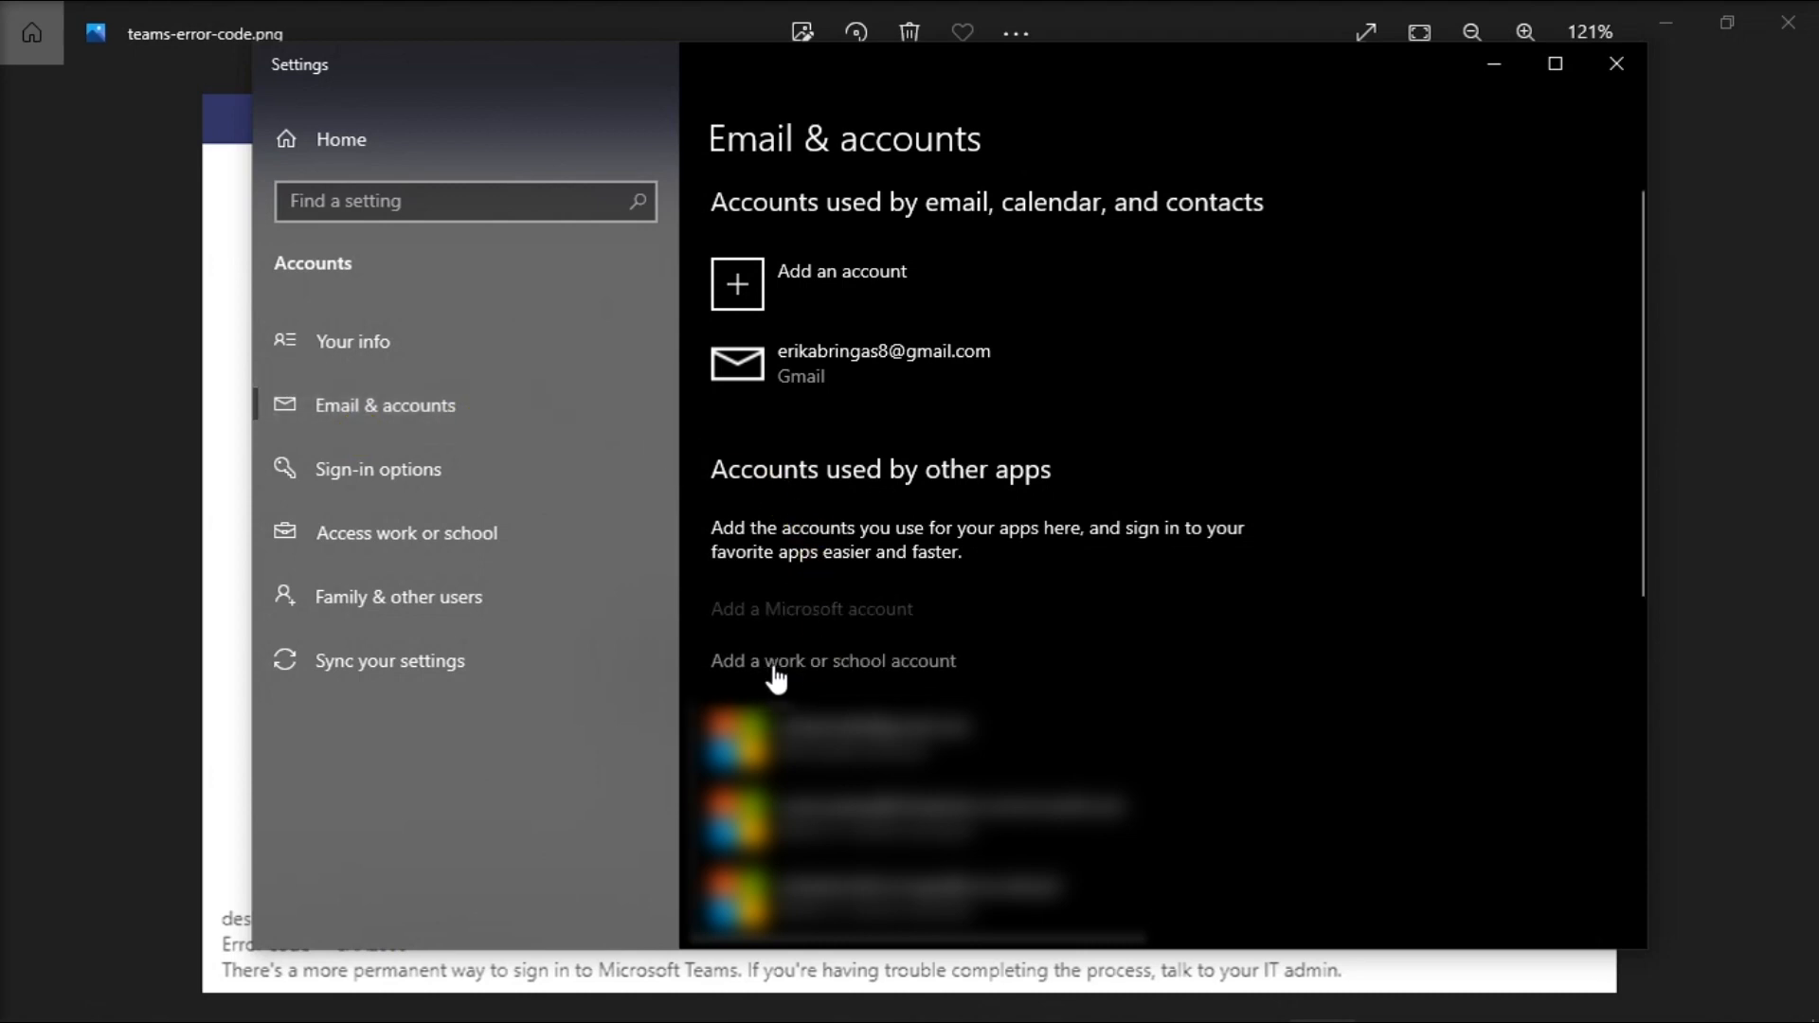
pyautogui.moveTo(1055, 658)
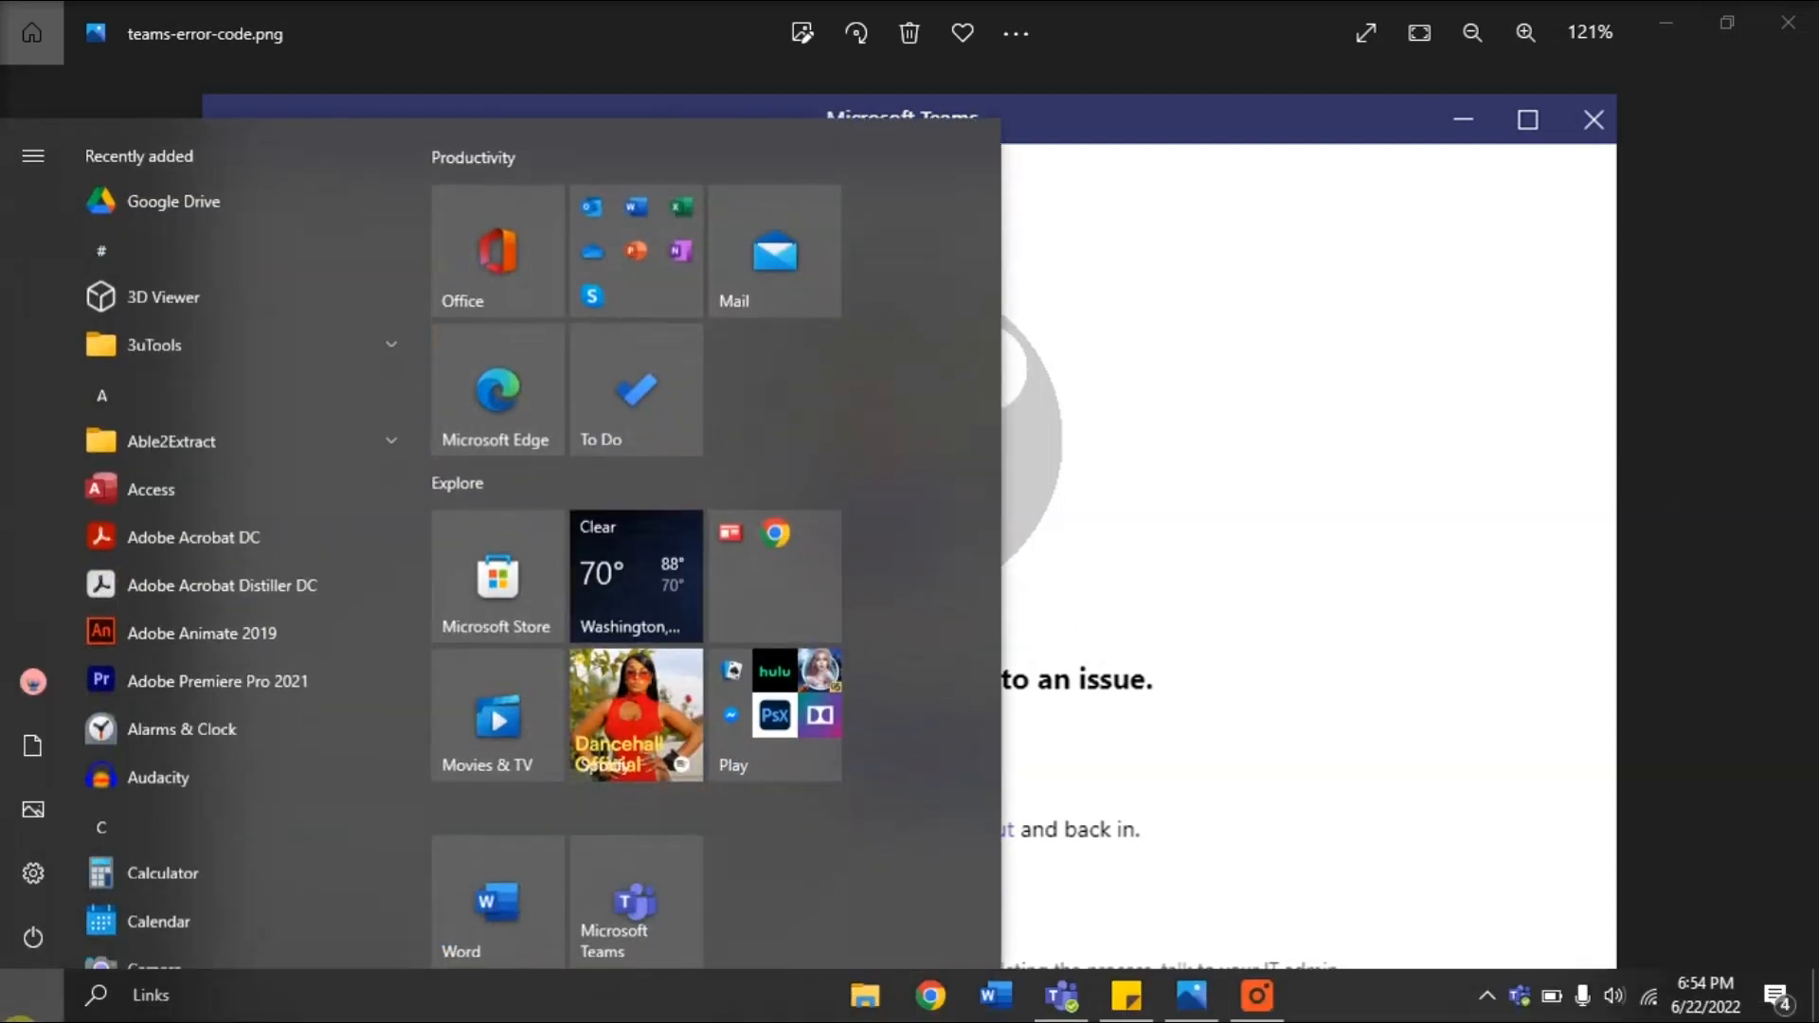
# Step: Search Start for 'teams' and bring up more actions for the Microsoft Teams result
pyautogui.write('teams')
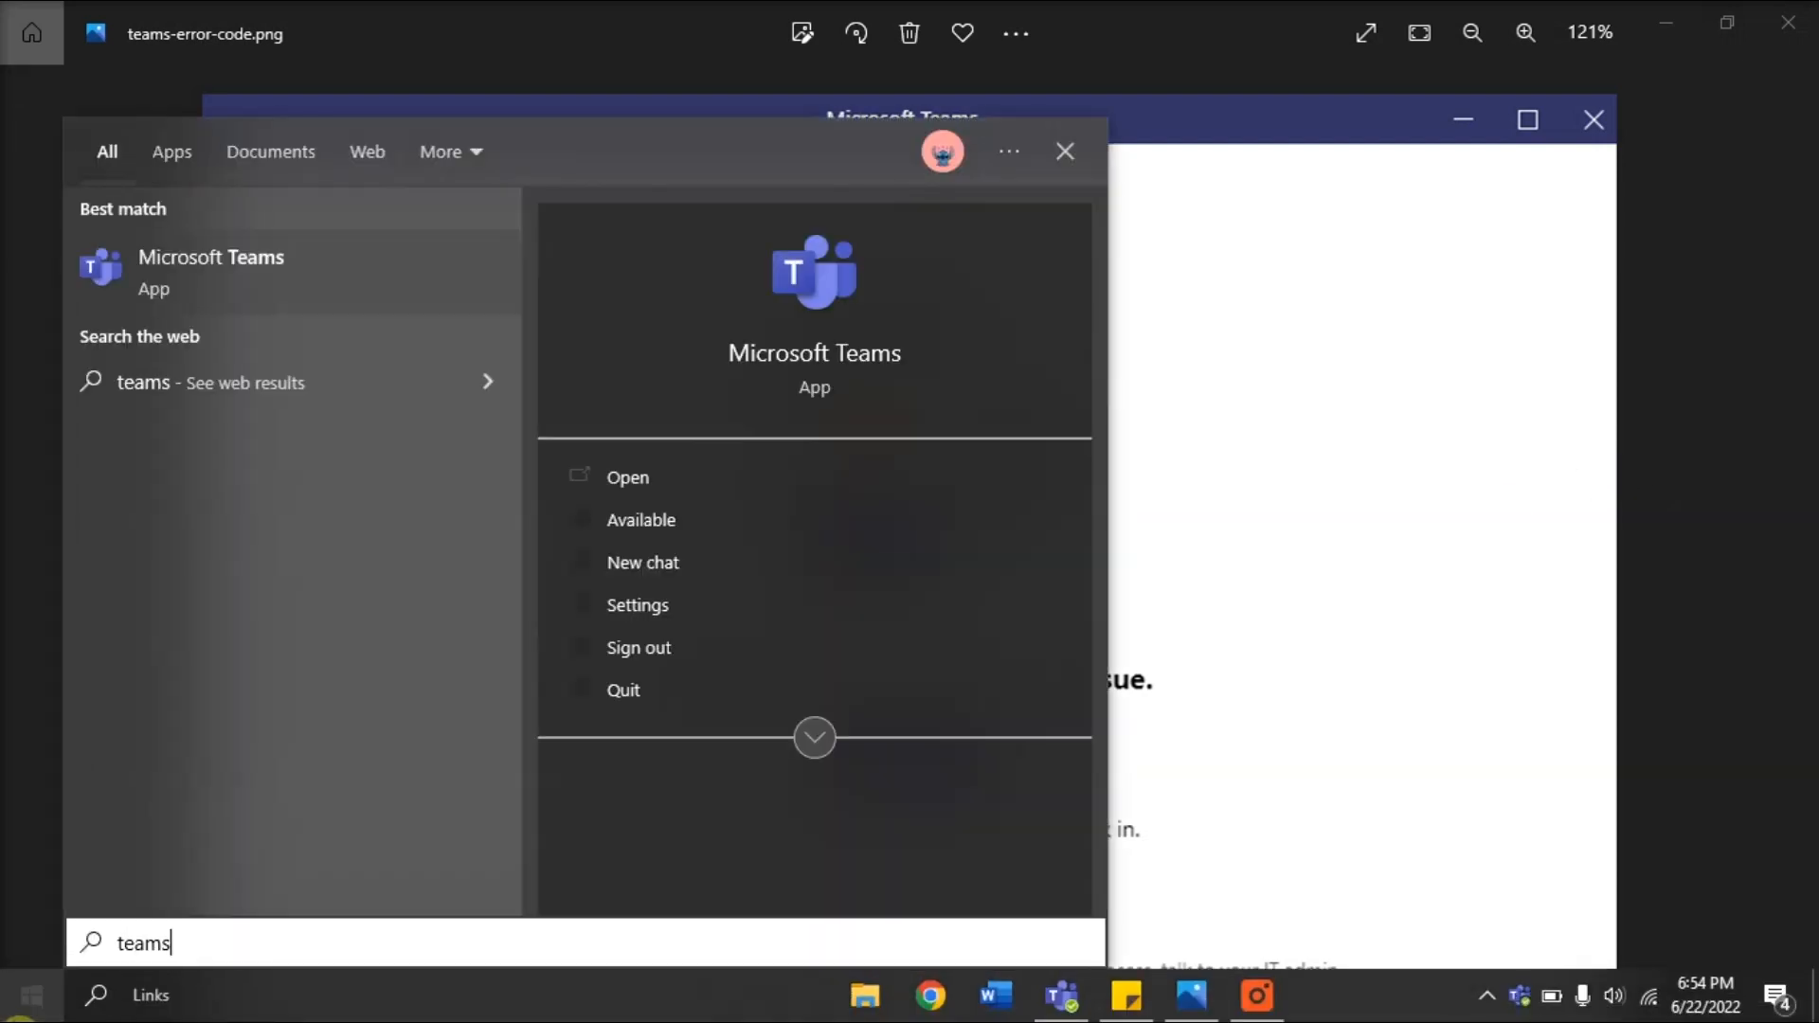
pyautogui.rightClick(210, 256)
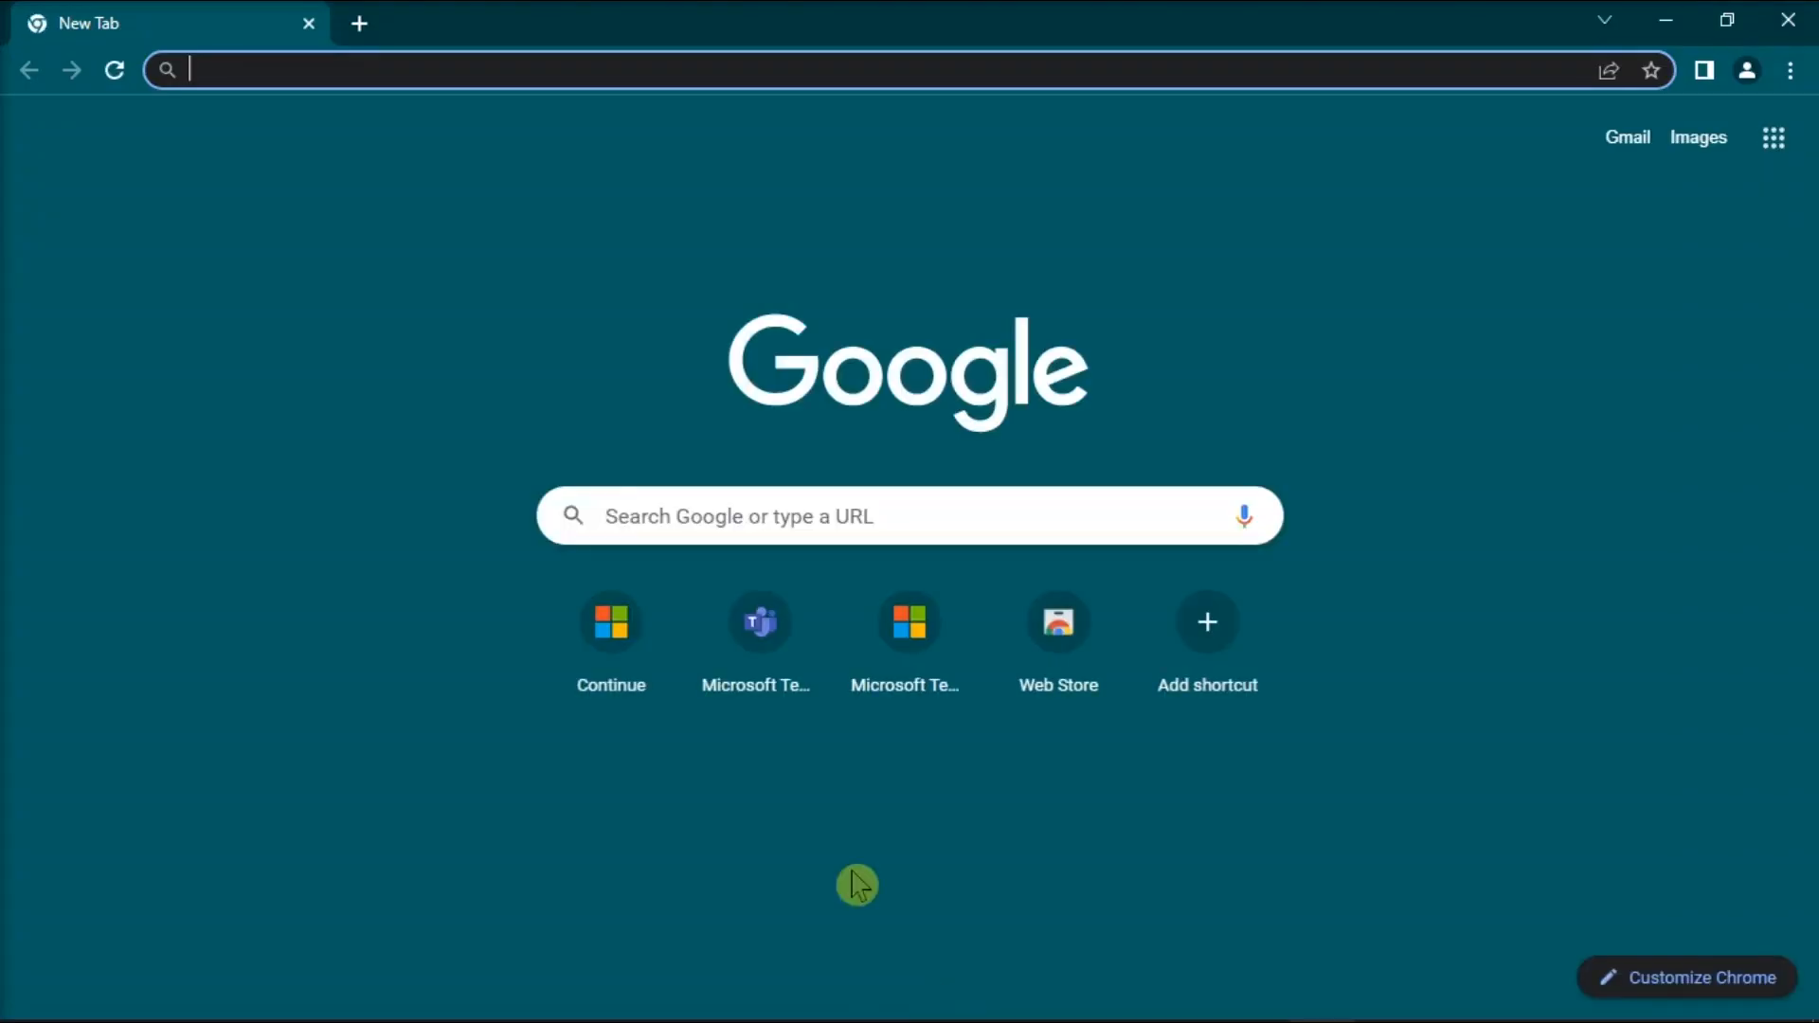
# Step: Load microsoft.com/en-us/microsoft-teams/download-app and jump to the Windows desktop download options
pyautogui.write('https://www.microsoft.com/en-us/microsoft-teams/download-app')
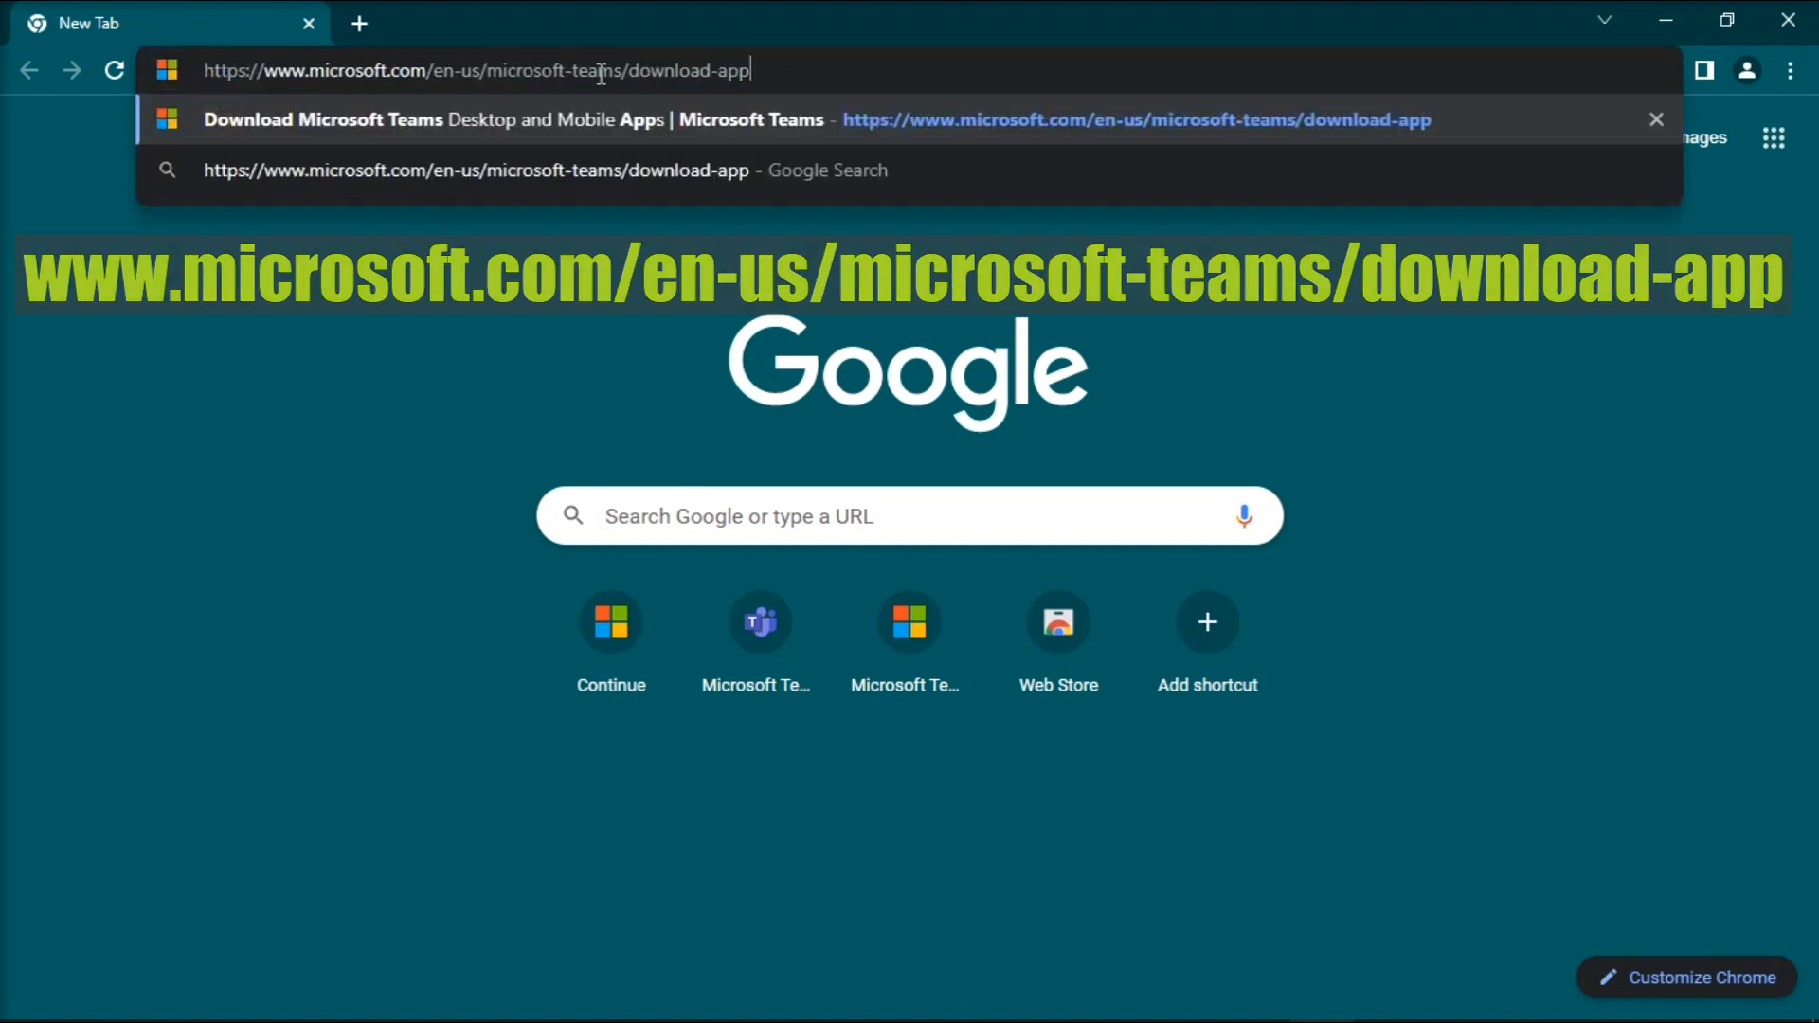
pyautogui.press('Enter')
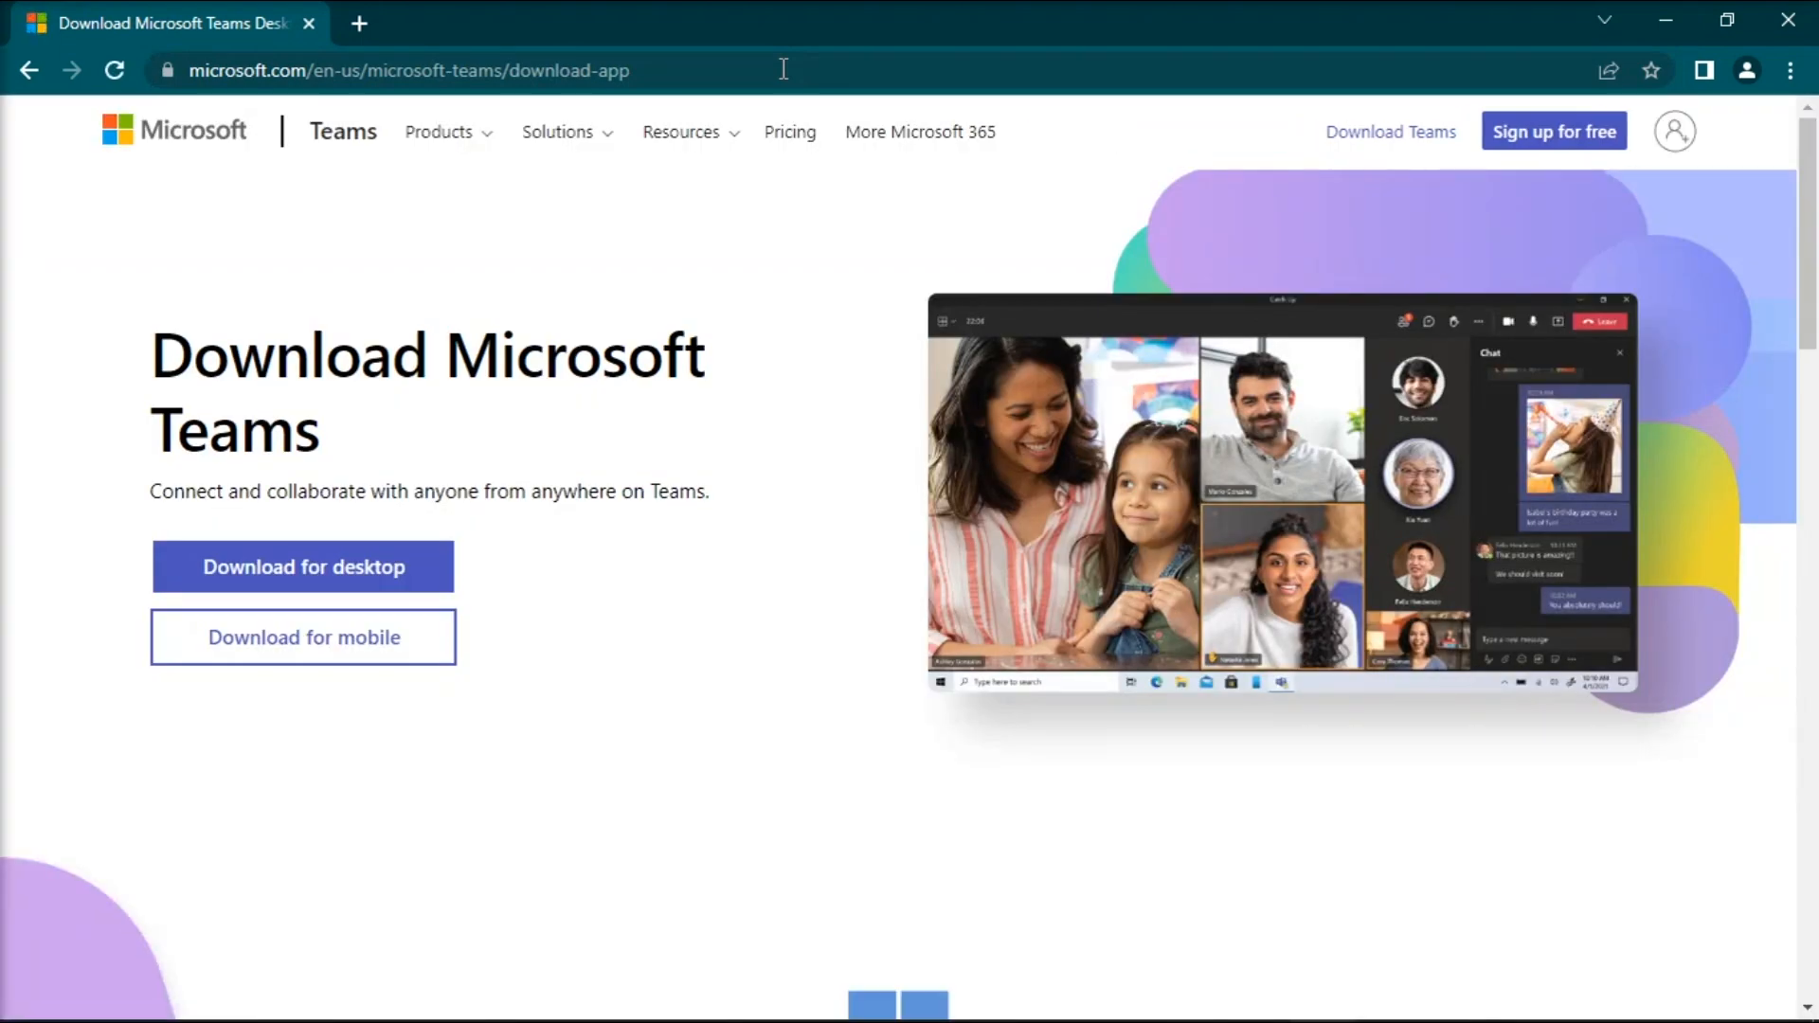
pyautogui.click(303, 566)
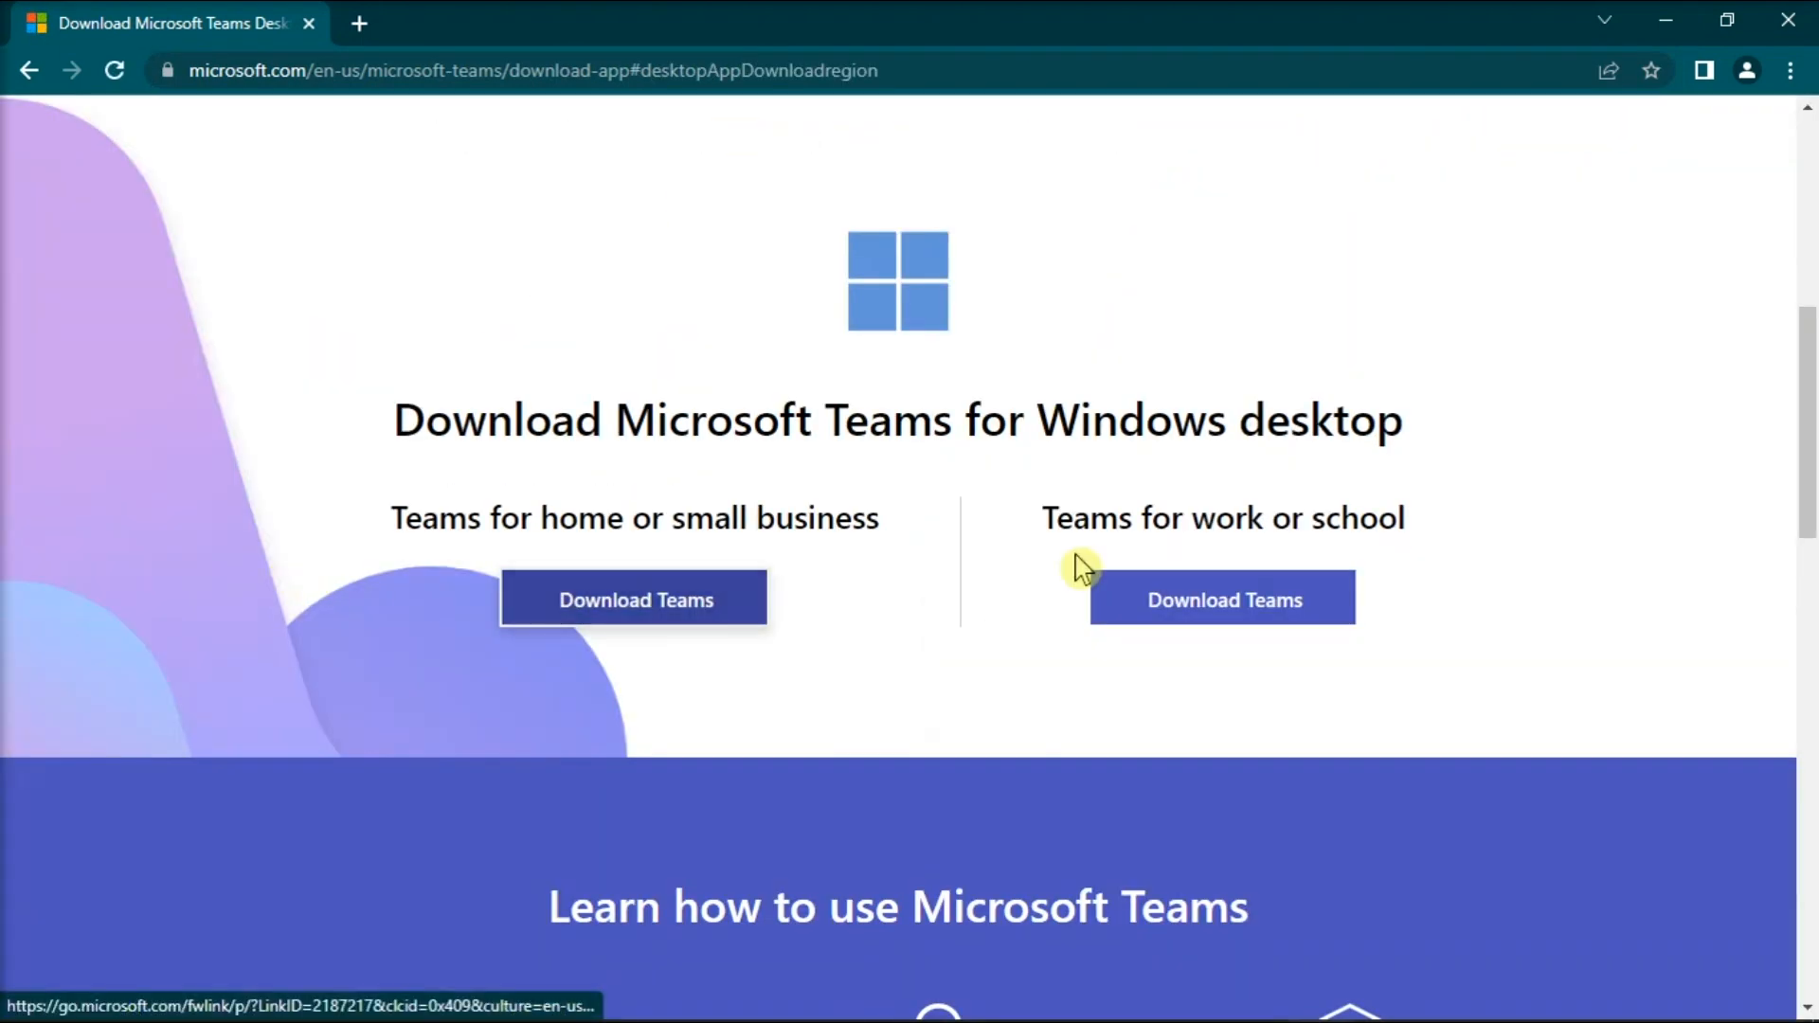